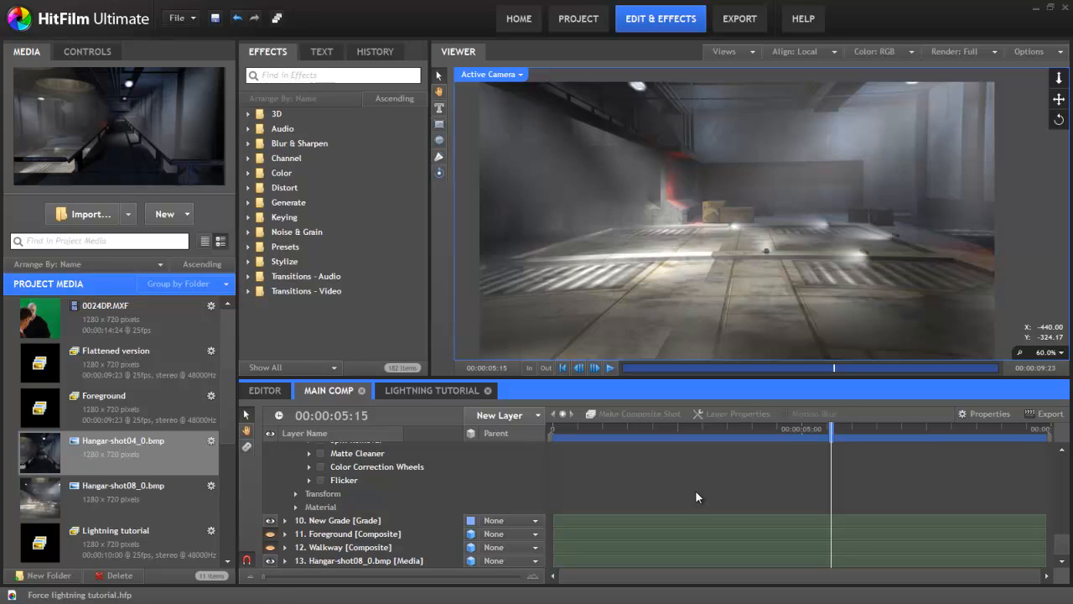
{"action": "mouse_move", "coordinate": [647, 468]}
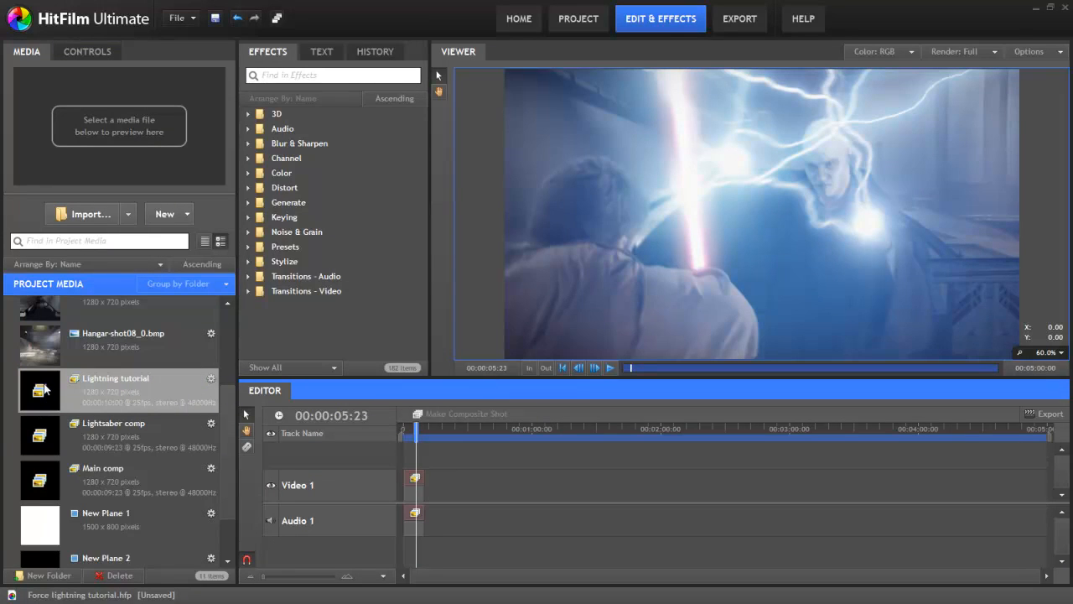
Open the Lightning tutorial composite shot from the Project Media panel.
{"action": "double_click", "coordinate": [114, 379]}
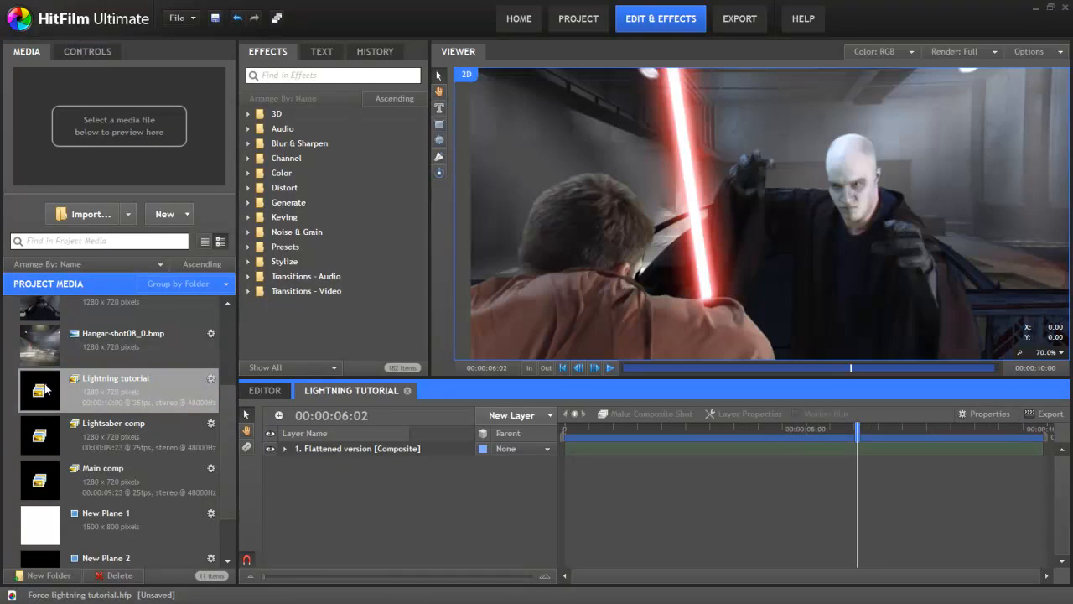
{"action": "mouse_move", "coordinate": [131, 419]}
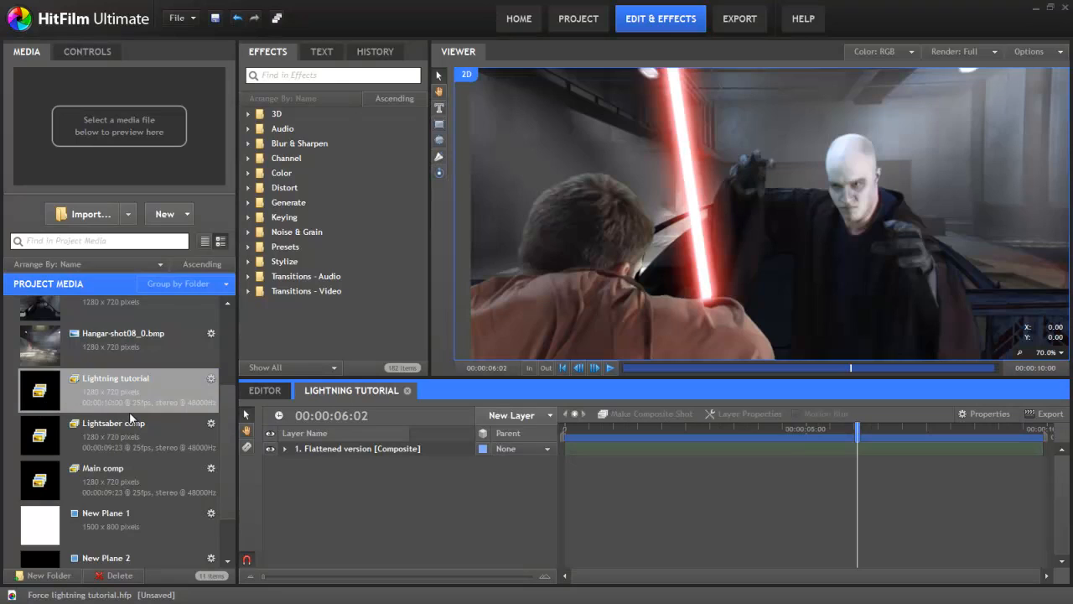
{"action": "mouse_move", "coordinate": [216, 442]}
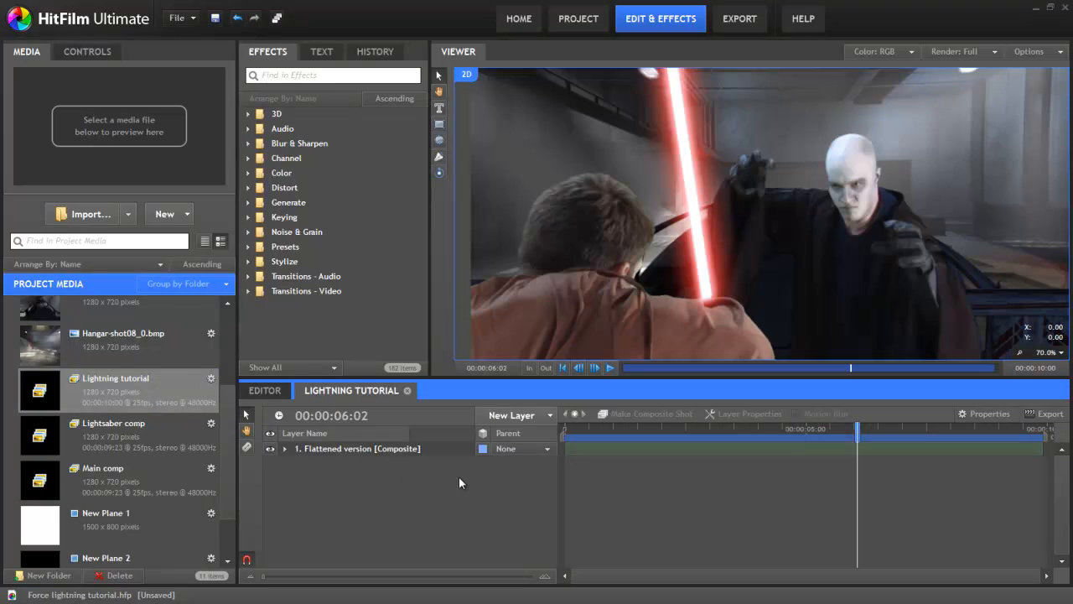
{"action": "mouse_move", "coordinate": [516, 490]}
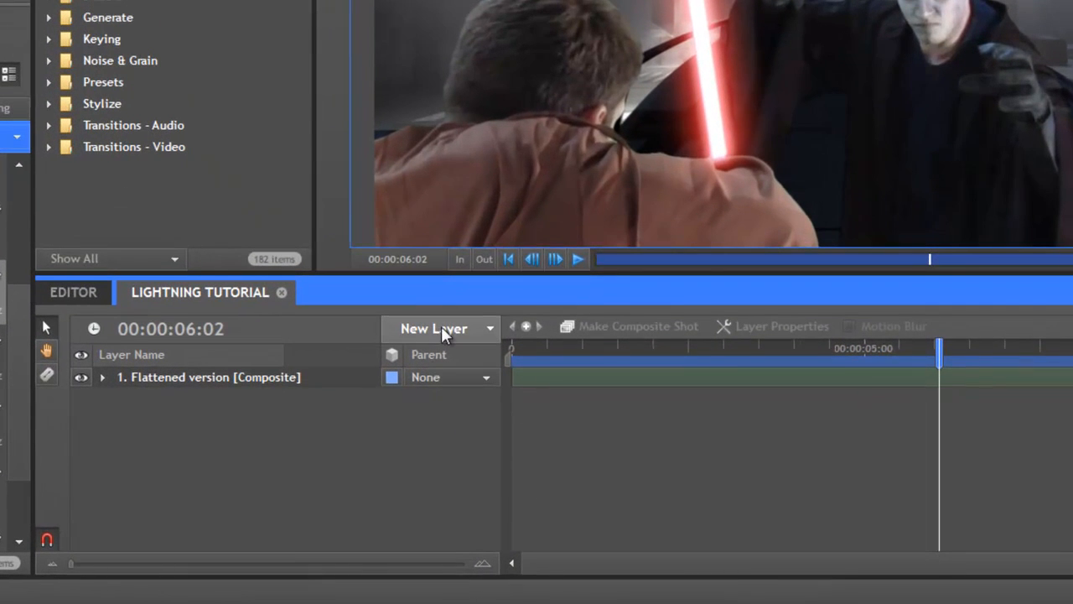
Add a new point layer and start keyframing its position.
{"action": "left_click", "coordinate": [439, 329]}
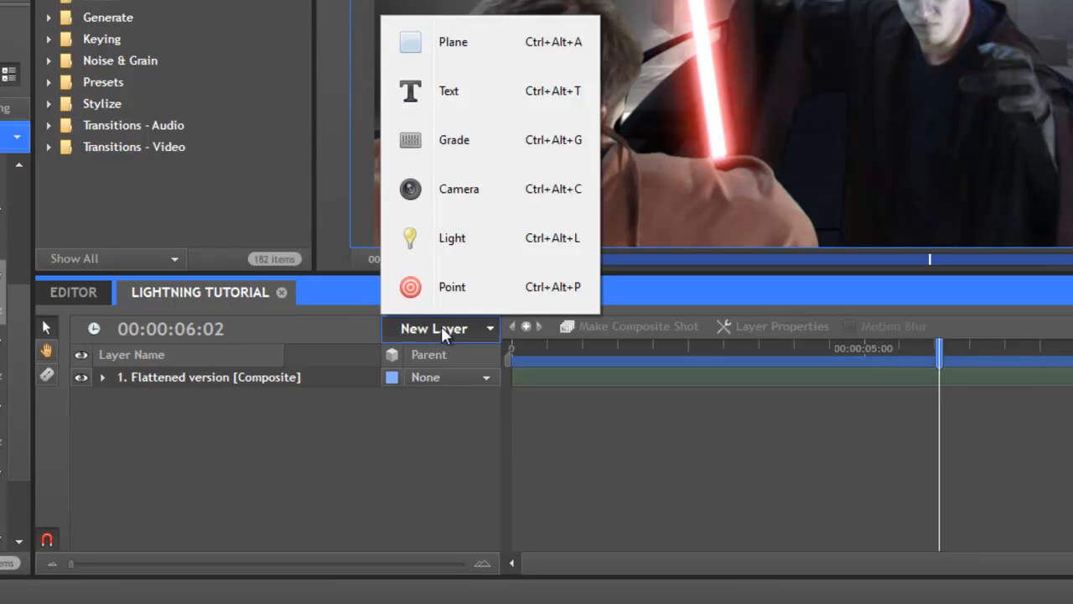
{"action": "left_click", "coordinate": [453, 286]}
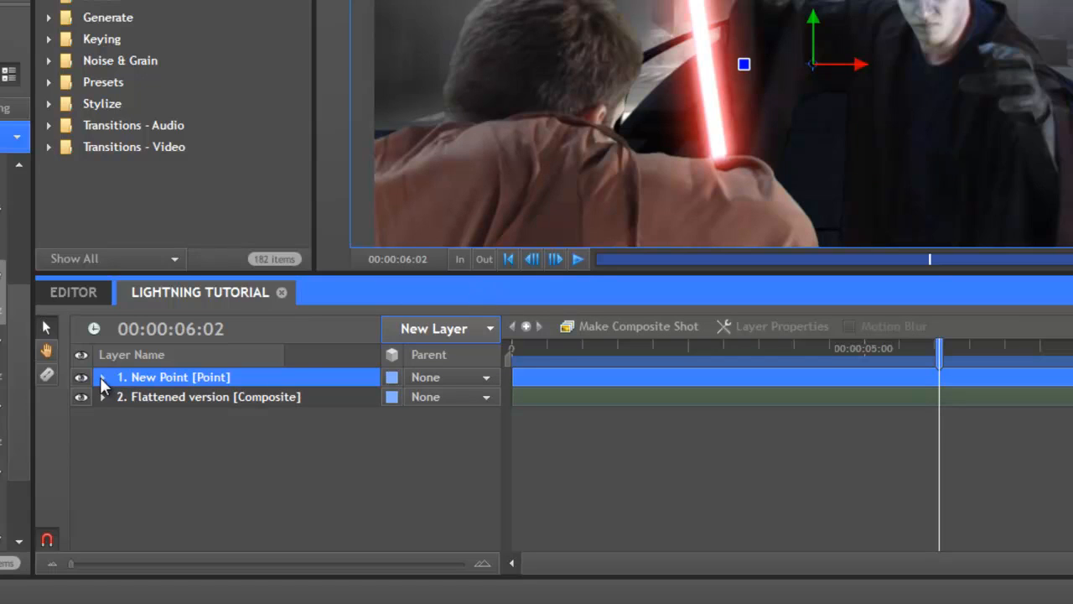
{"action": "left_click", "coordinate": [102, 377]}
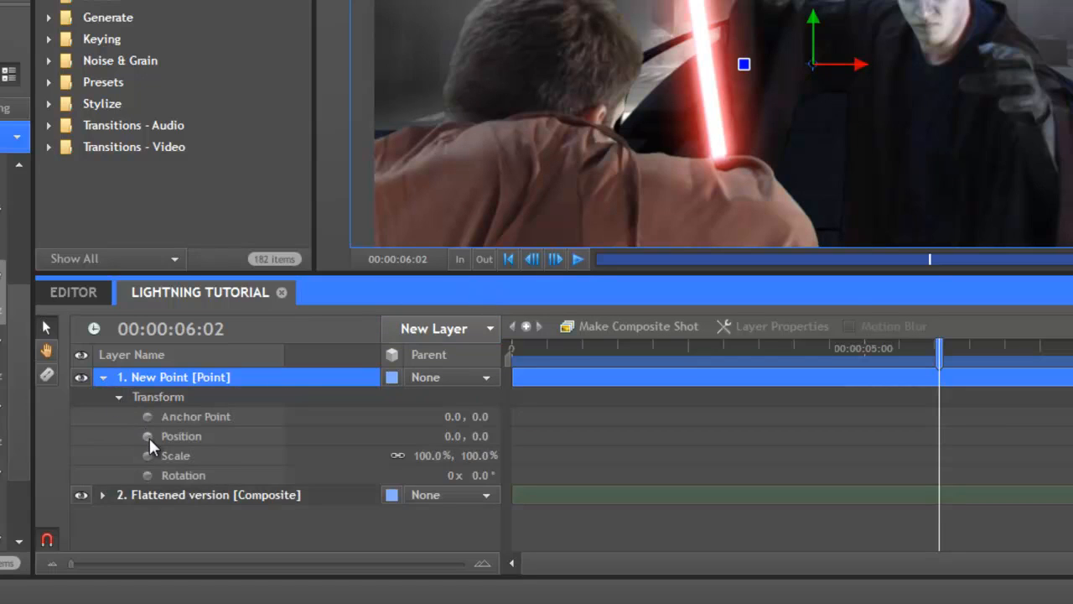
{"action": "left_click", "coordinate": [147, 436]}
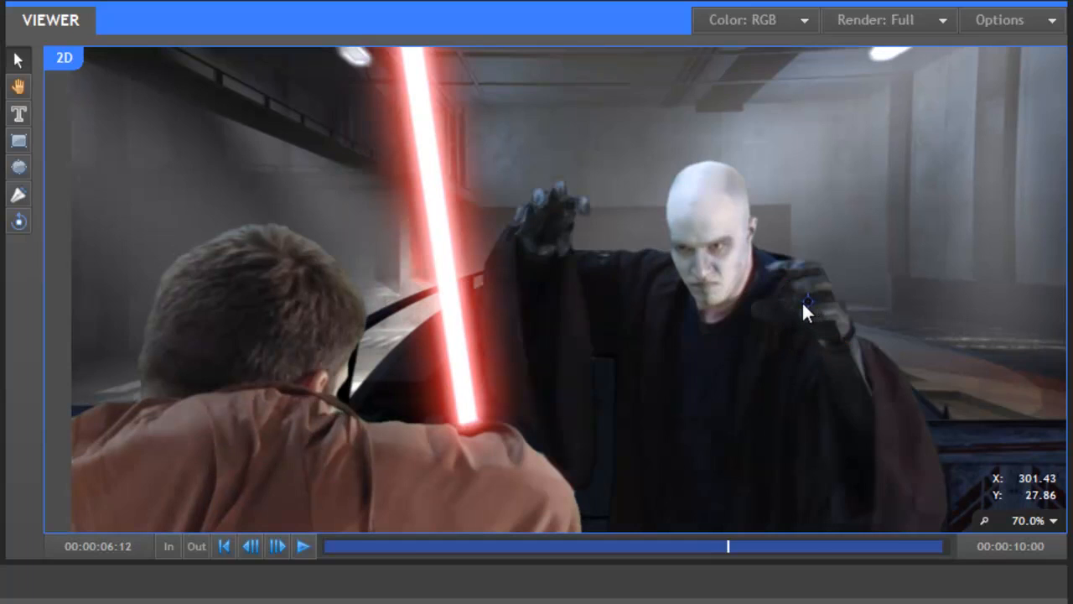
Place and adjust the point on the villain's hand over the shot, ready for the next layers.
{"action": "left_click", "coordinate": [277, 546]}
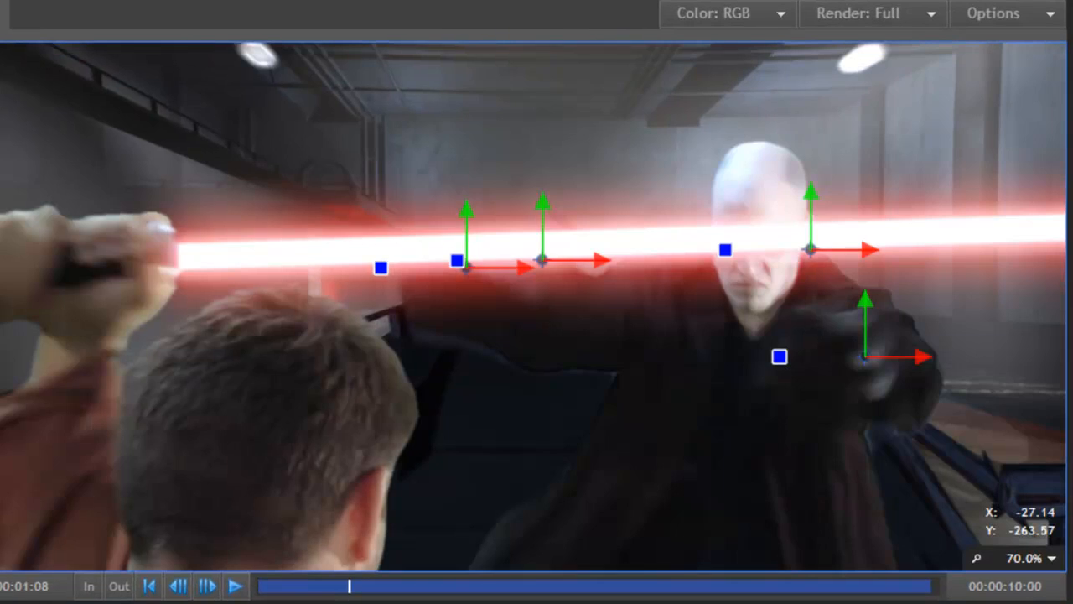
{"action": "left_click", "coordinate": [238, 583]}
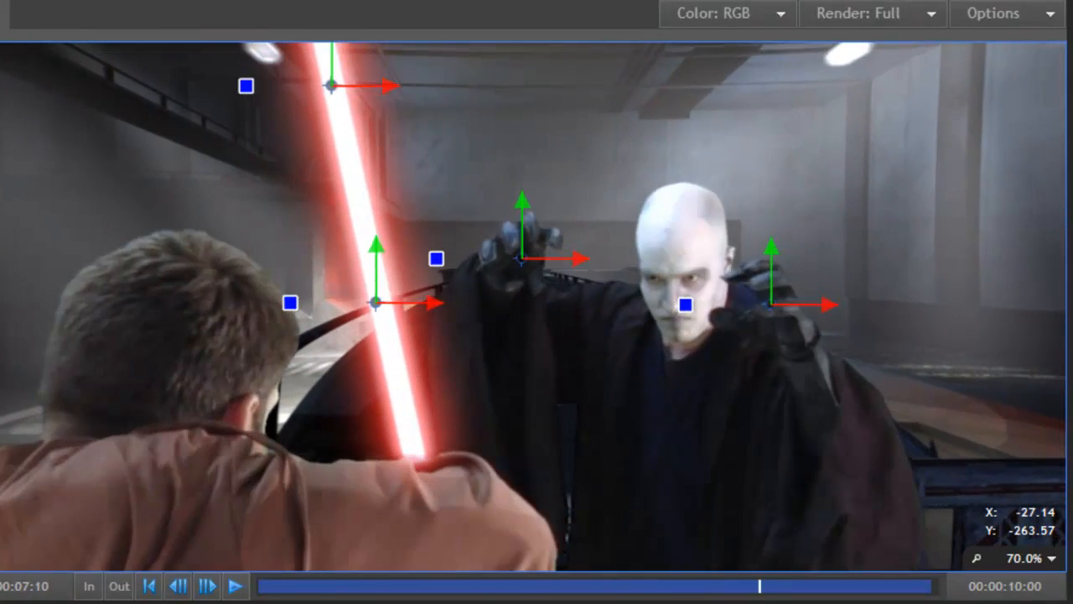
{"action": "left_click", "coordinate": [512, 416]}
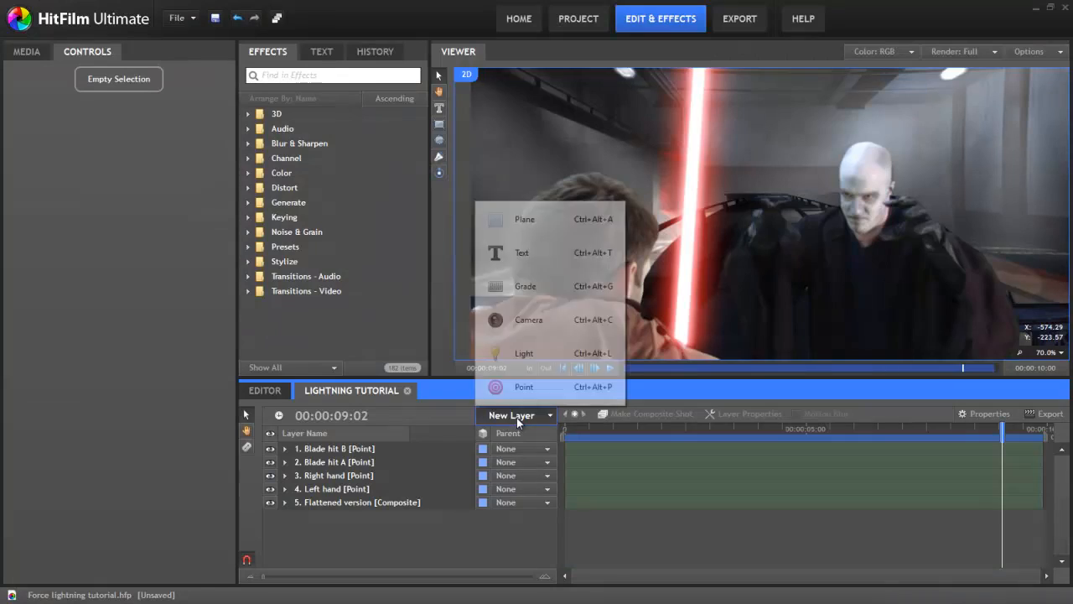
Create a plane layer with the Lightning & Electricity effect, blended in Screen mode over the footage.
{"action": "left_click", "coordinate": [523, 218]}
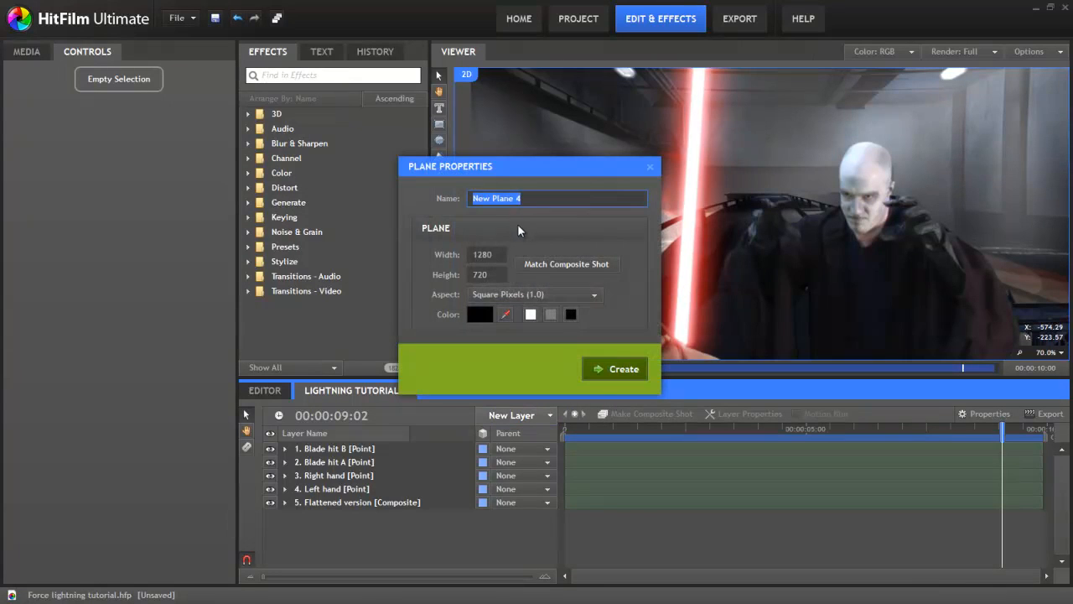
{"action": "left_click", "coordinate": [614, 369]}
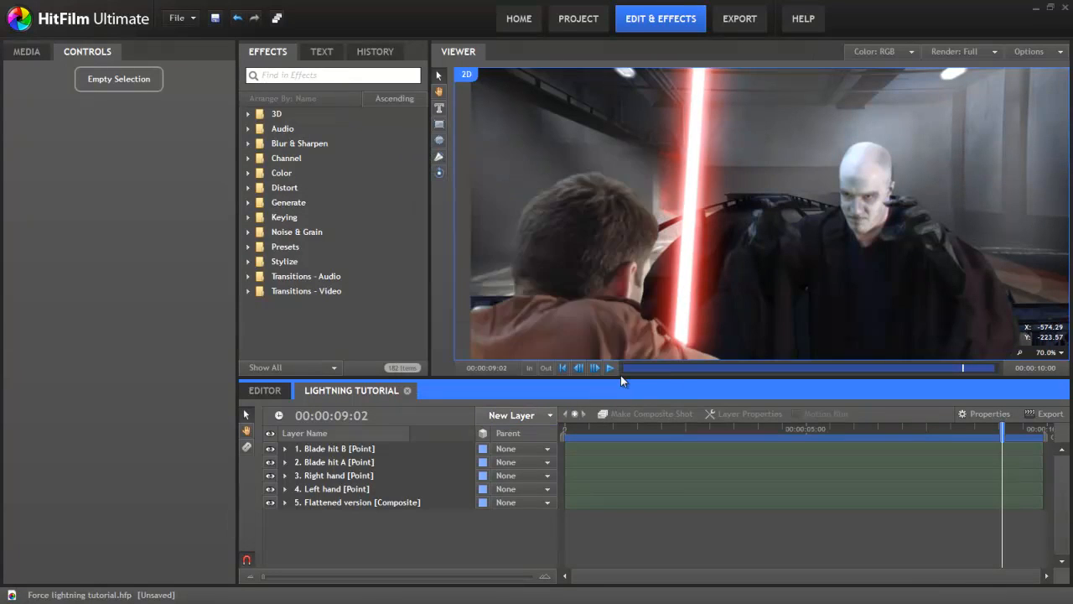
{"action": "left_click", "coordinate": [515, 414]}
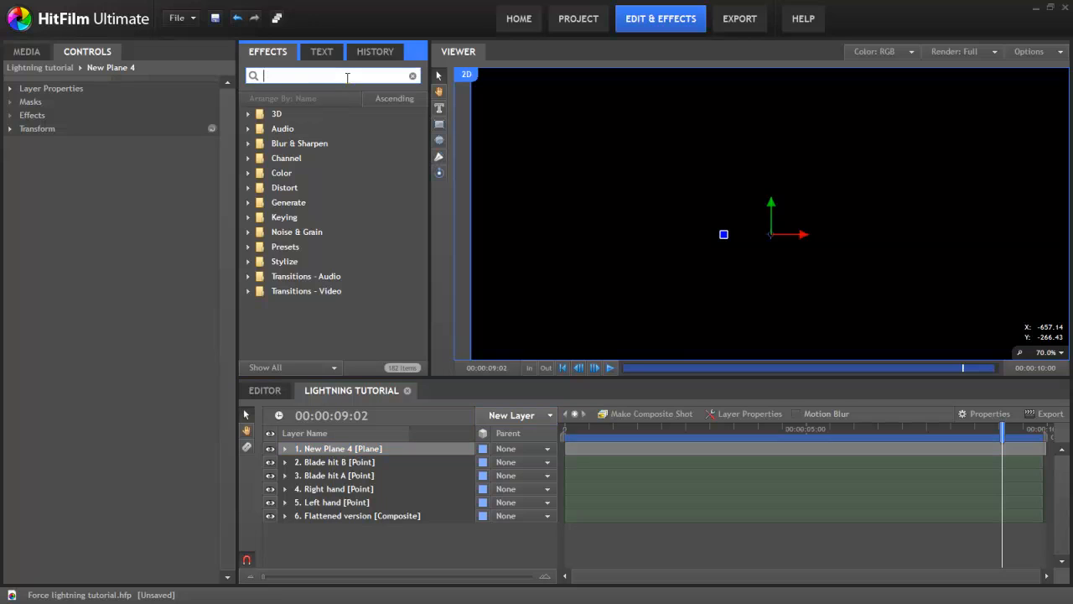
{"action": "type", "text": "lightning"}
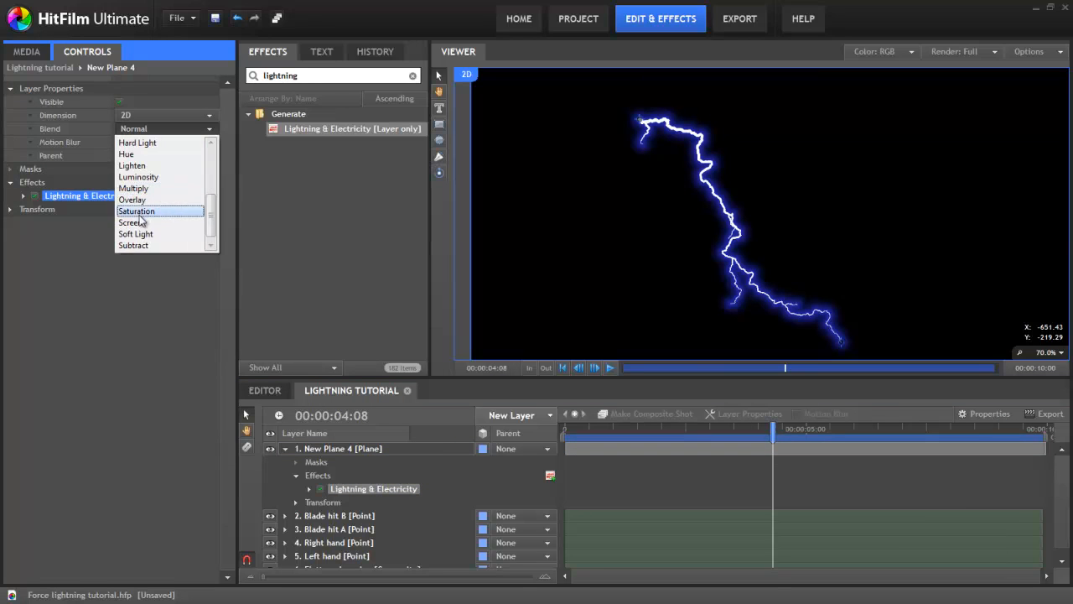
{"action": "left_click", "coordinate": [131, 222]}
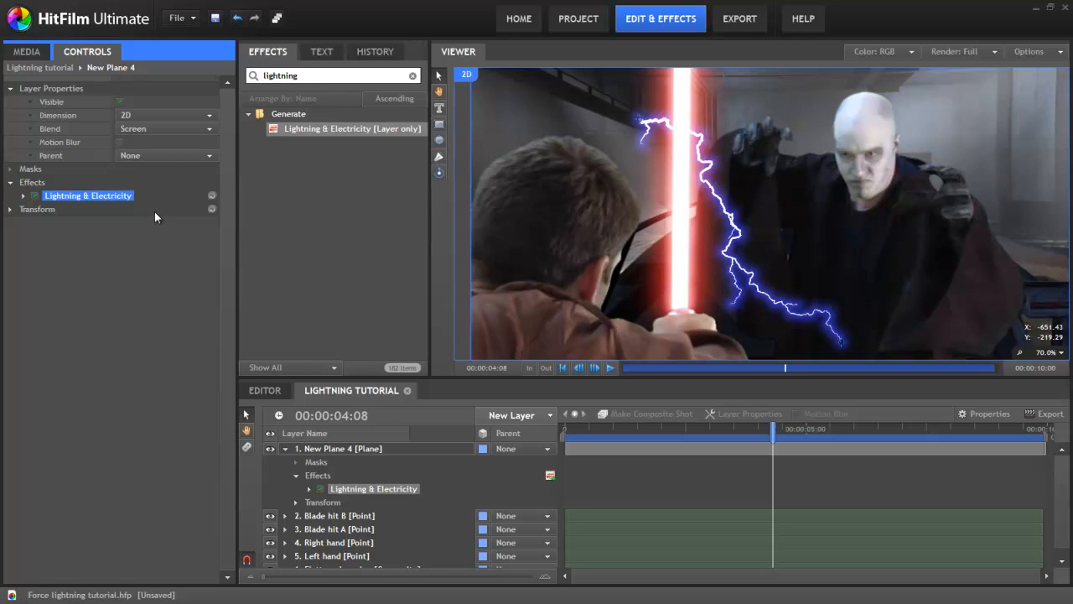
{"action": "left_click", "coordinate": [24, 194]}
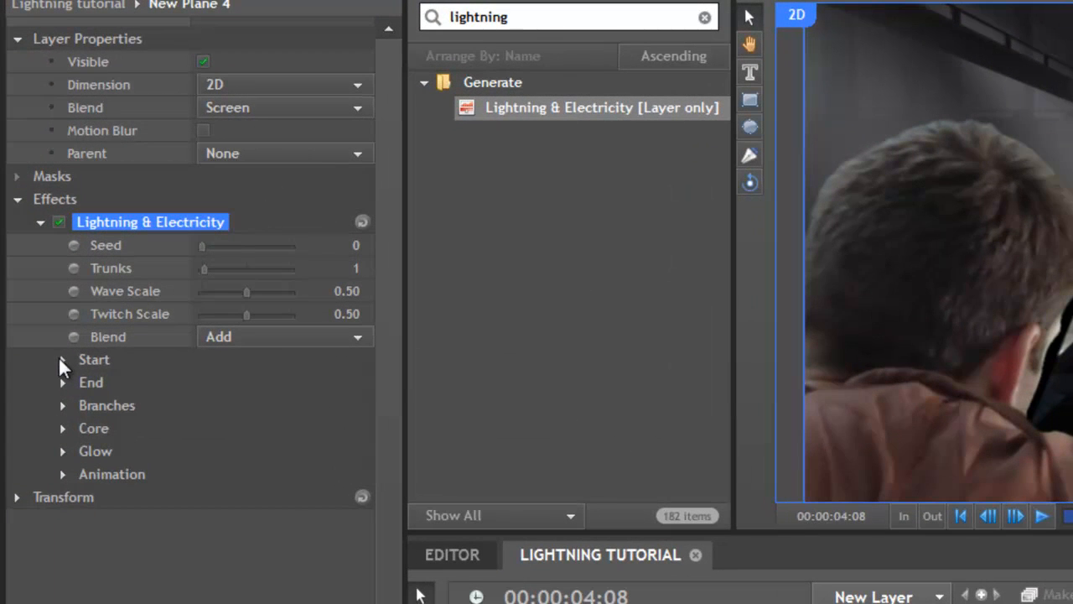
Attach the lightning's start to the Left hand point and adjust its offset.
{"action": "left_click", "coordinate": [64, 359]}
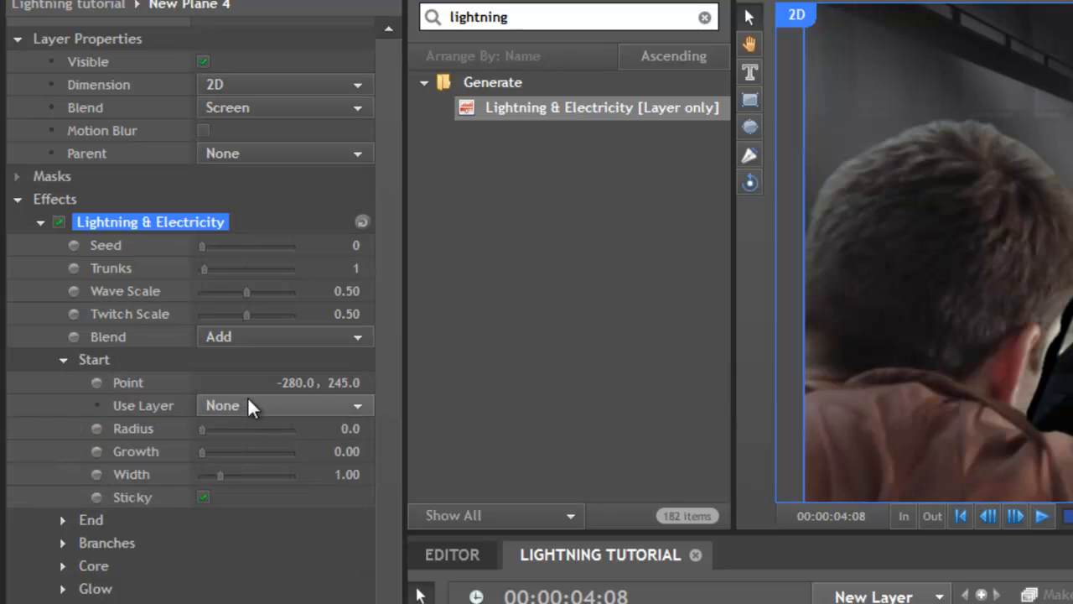
{"action": "left_click", "coordinate": [285, 406]}
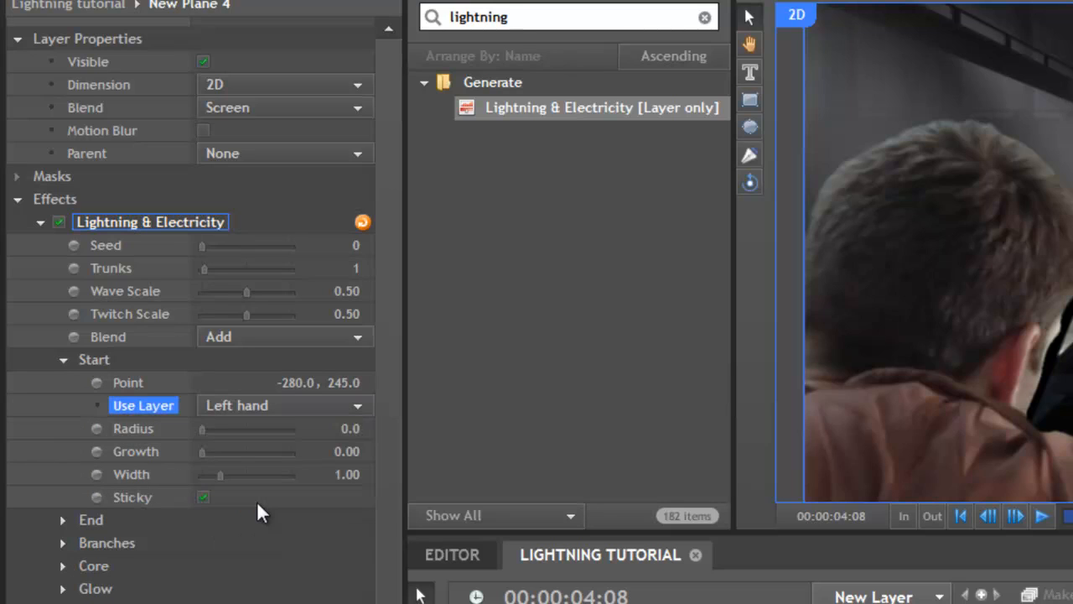
{"action": "mouse_move", "coordinate": [273, 436]}
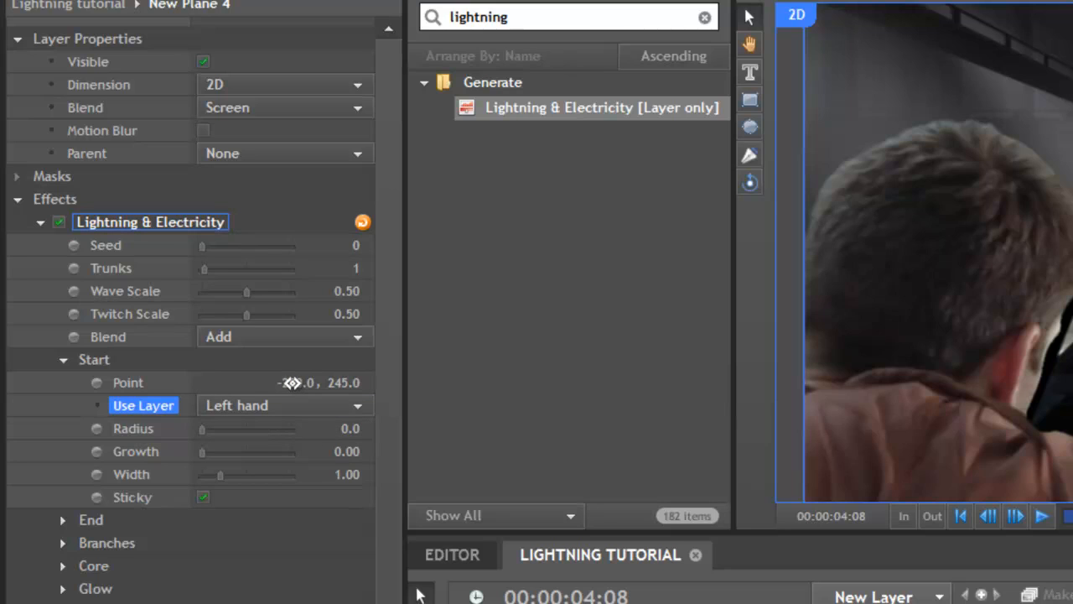
{"action": "left_click", "coordinate": [295, 383]}
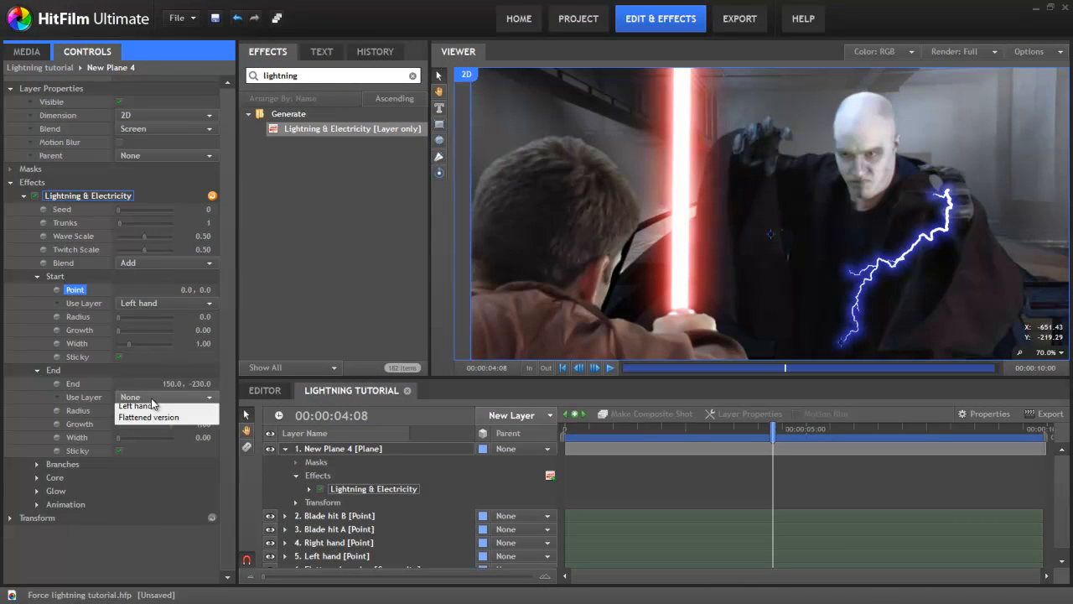
Attach the bolt's end to Blade hit A and scrub the shot to check it follows.
{"action": "left_click", "coordinate": [165, 395]}
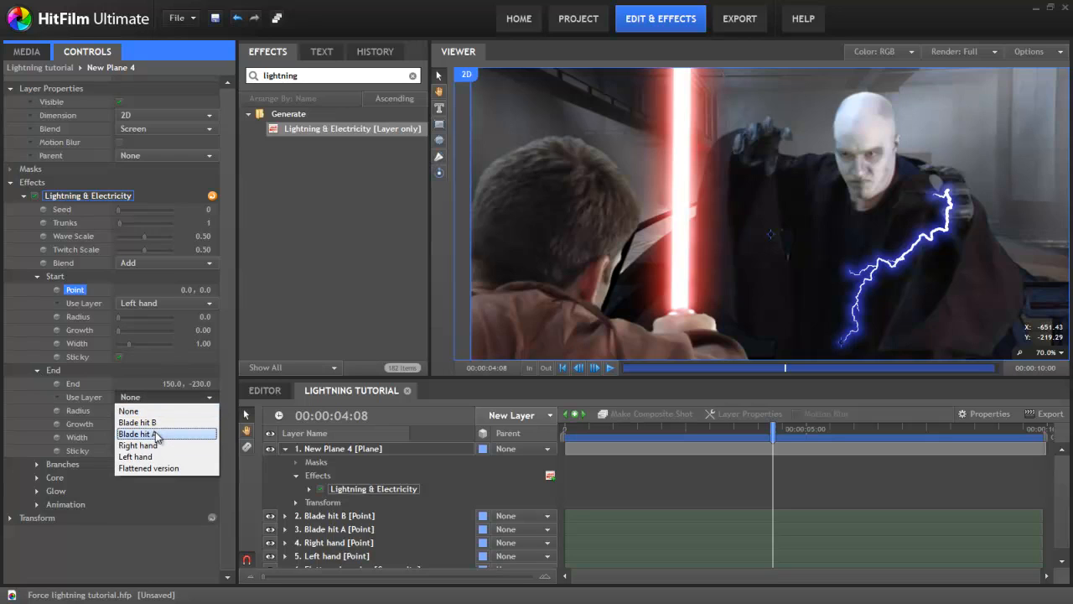
{"action": "left_click", "coordinate": [136, 433]}
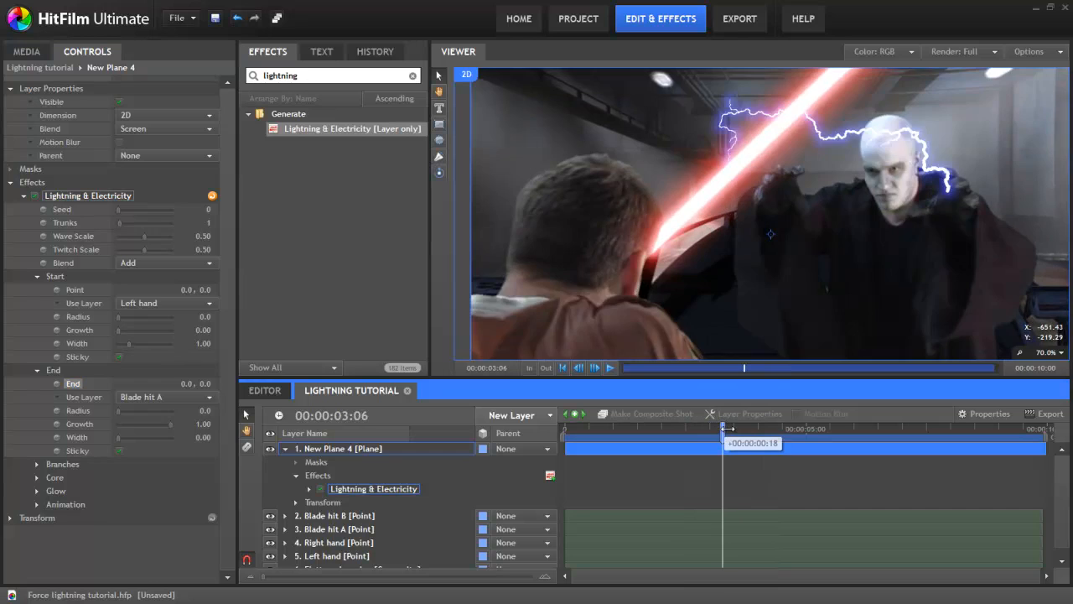
{"action": "left_click_drag", "start_coordinate": [726, 428], "coordinate": [785, 428]}
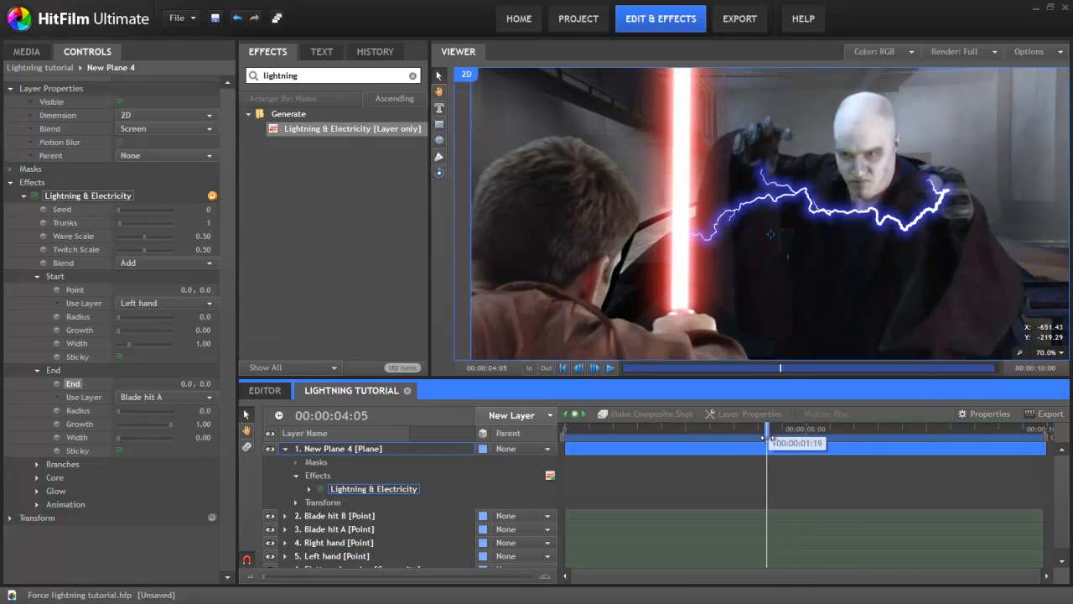
{"action": "left_click_drag", "start_coordinate": [780, 439], "coordinate": [758, 439]}
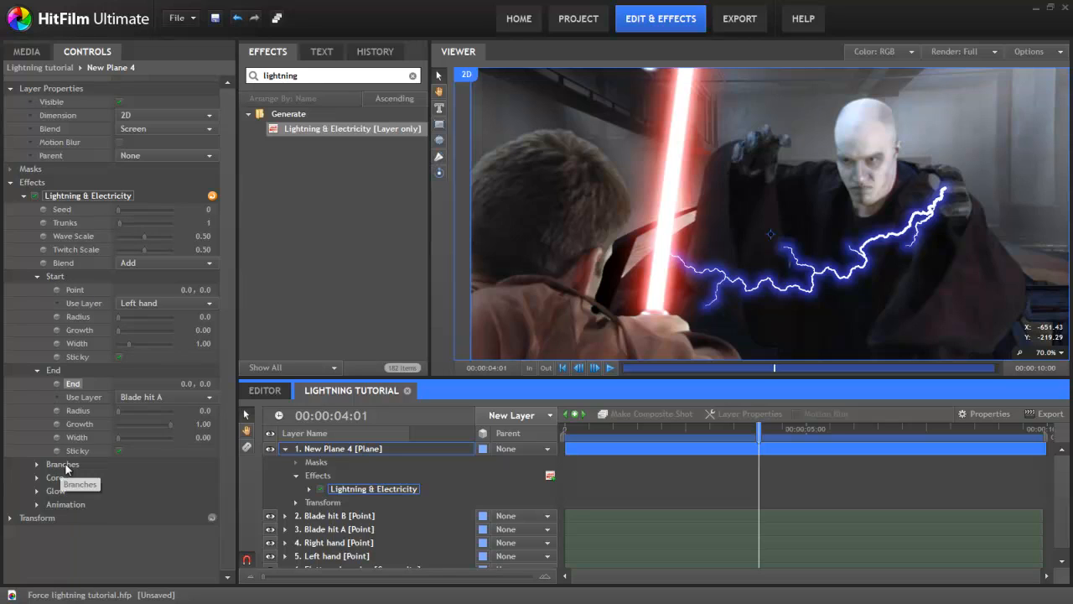
{"action": "left_click", "coordinate": [37, 465]}
{"action": "type", "text": "0.6"}
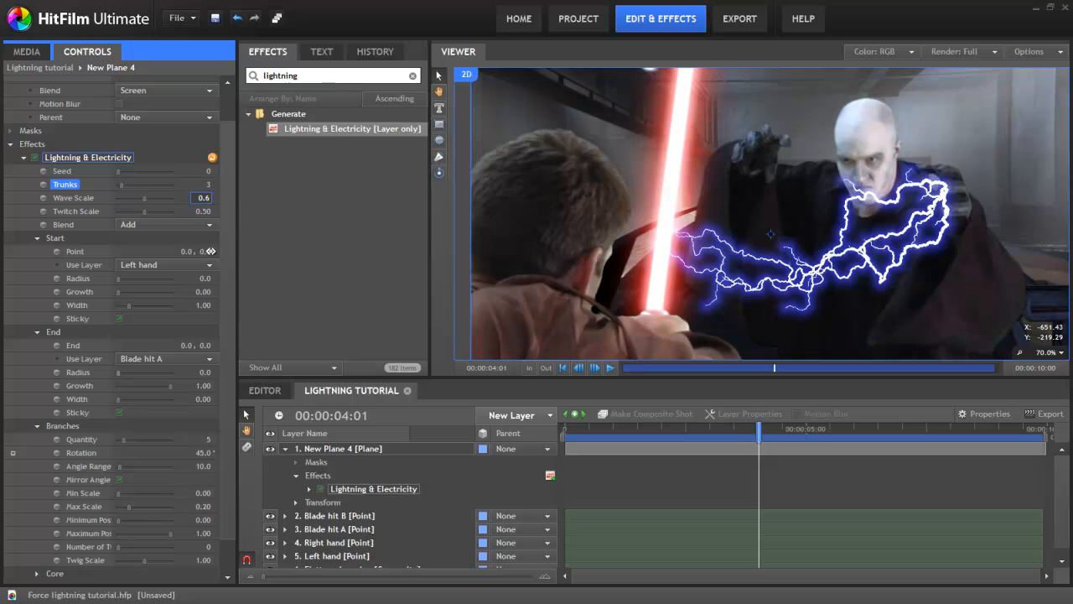
Adjust wave and twitch scale, set start width 0.75 and end width 1.95, and remove side branches.
{"action": "left_click", "coordinate": [74, 198]}
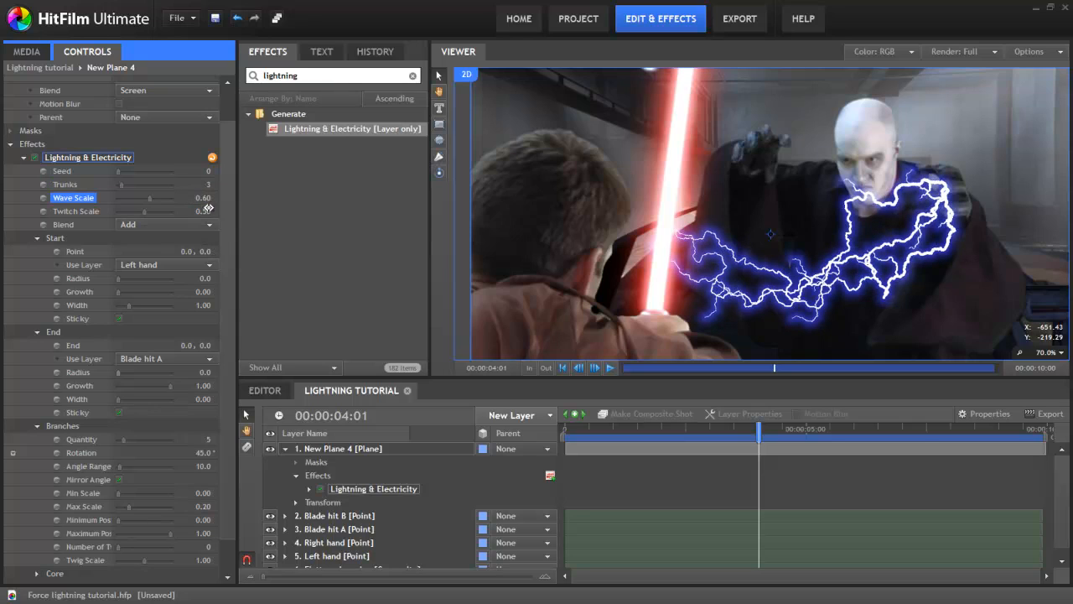
{"action": "left_click", "coordinate": [75, 211]}
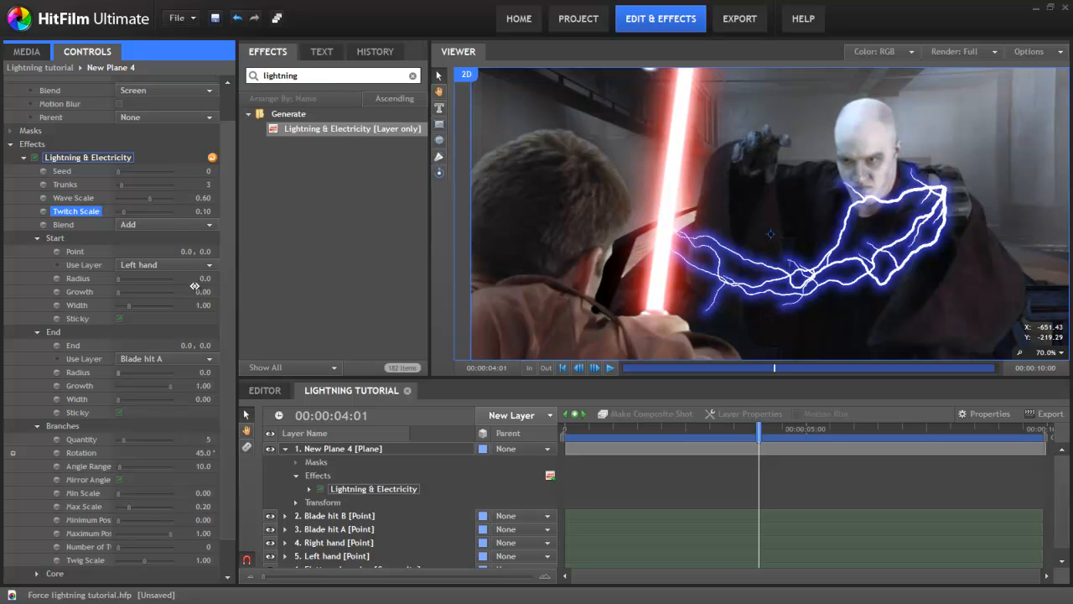
{"action": "left_click", "coordinate": [201, 306]}
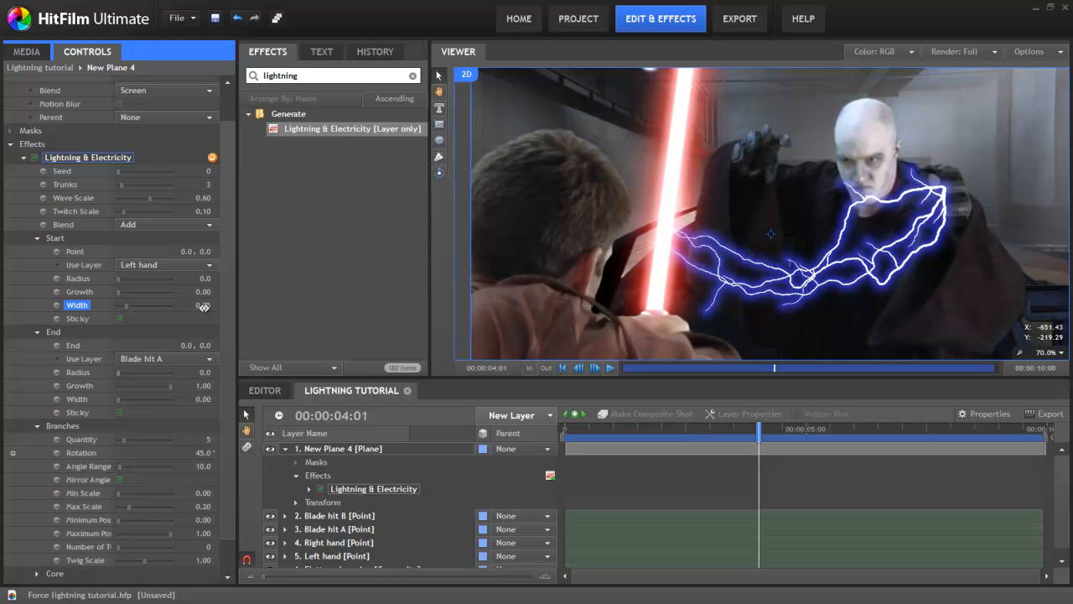
{"action": "left_click_drag", "start_coordinate": [203, 306], "coordinate": [203, 305]}
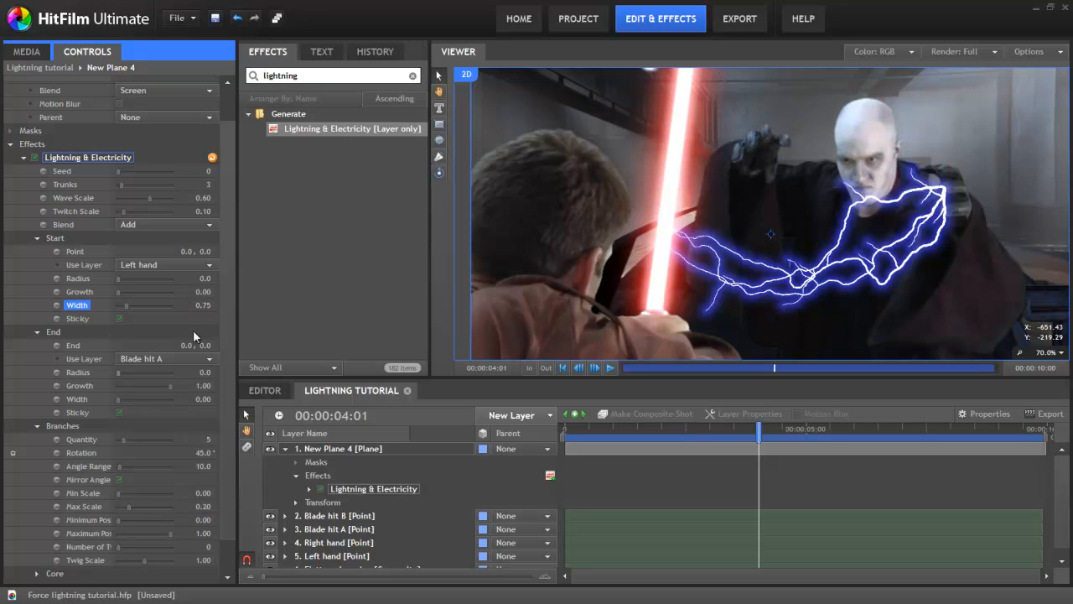
{"action": "left_click", "coordinate": [201, 399]}
{"action": "type", "text": "1.95"}
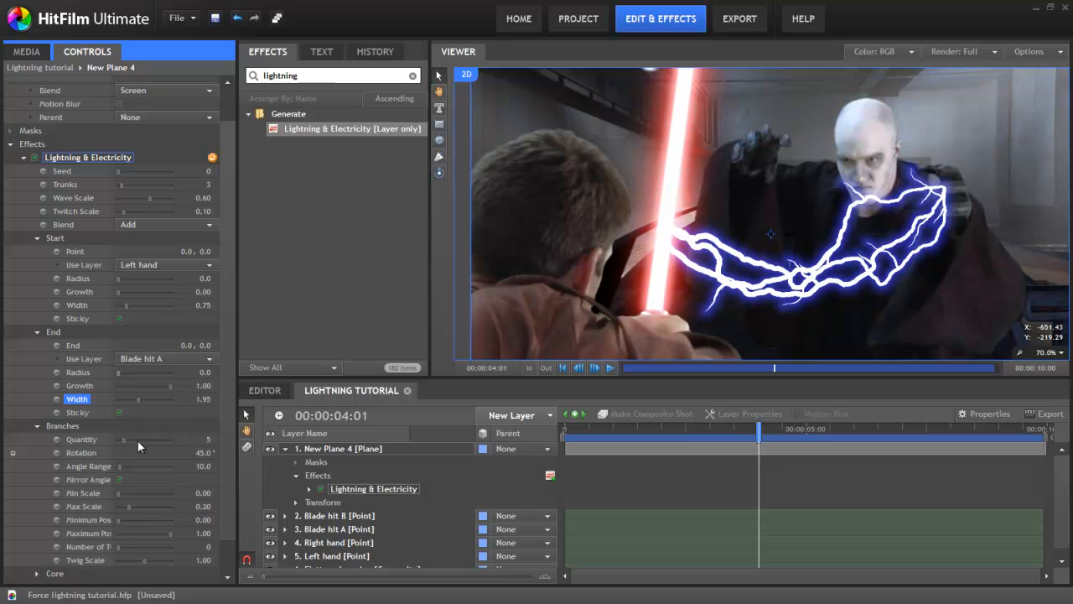
{"action": "left_click", "coordinate": [81, 440]}
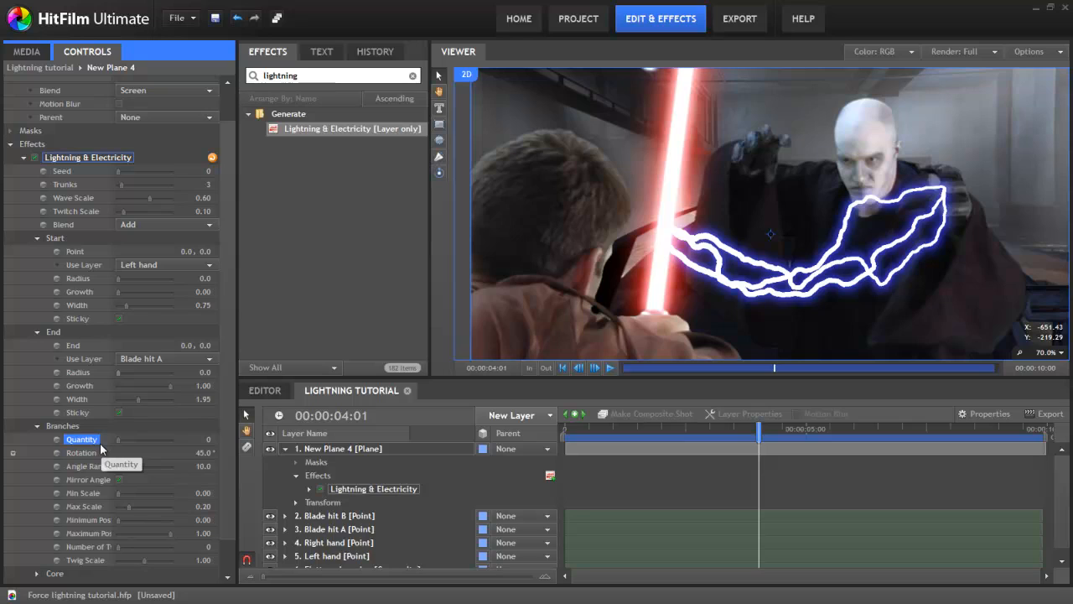
{"action": "mouse_move", "coordinate": [138, 433]}
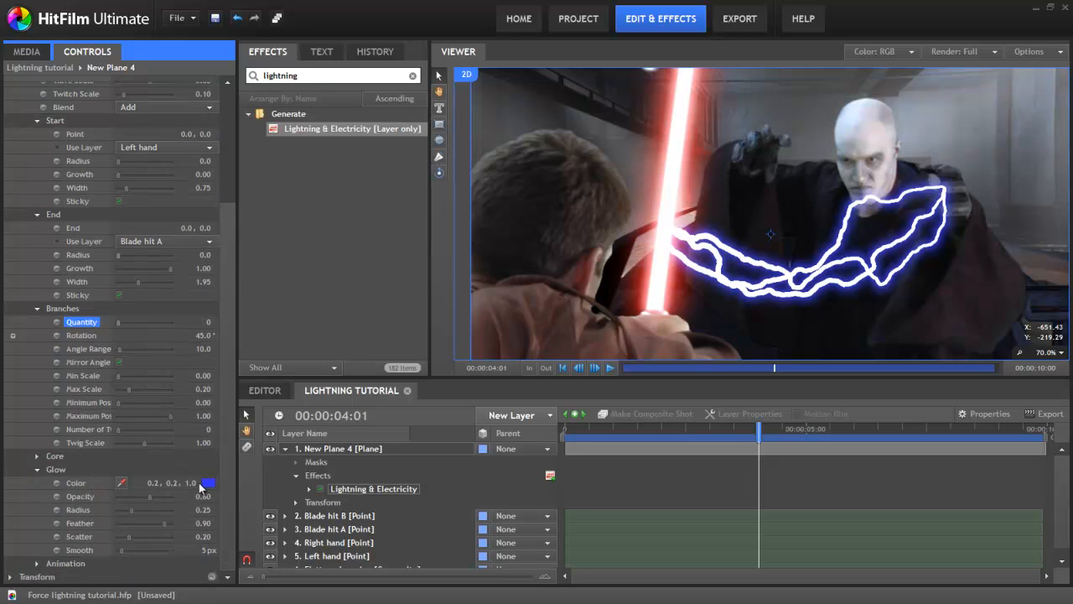
Pick a lighter sky-blue glow colour for the bolt and preview it across frames.
{"action": "left_click", "coordinate": [206, 483]}
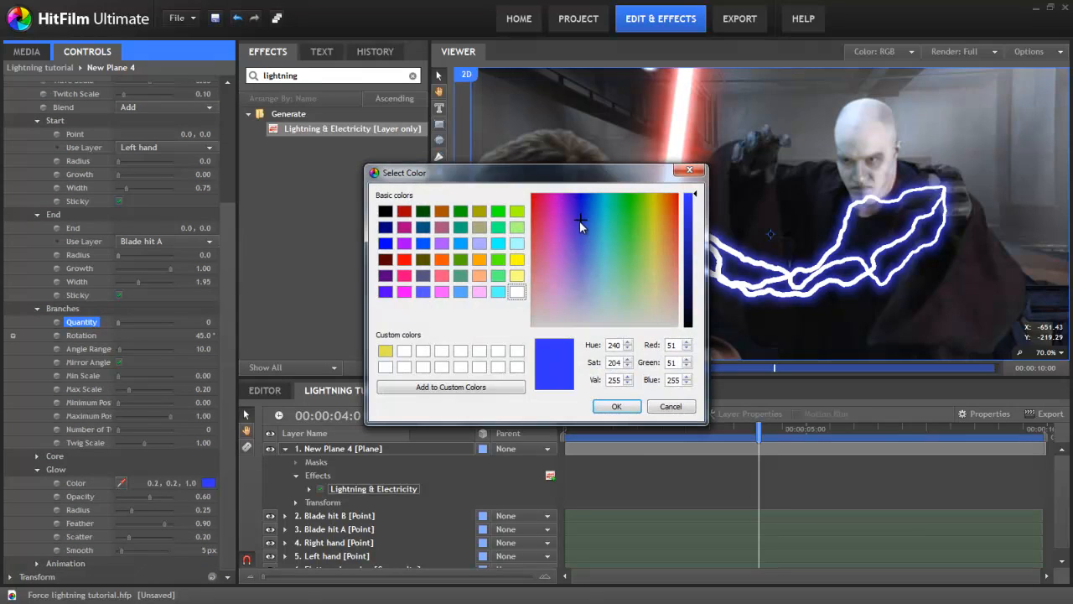
{"action": "left_click", "coordinate": [617, 406]}
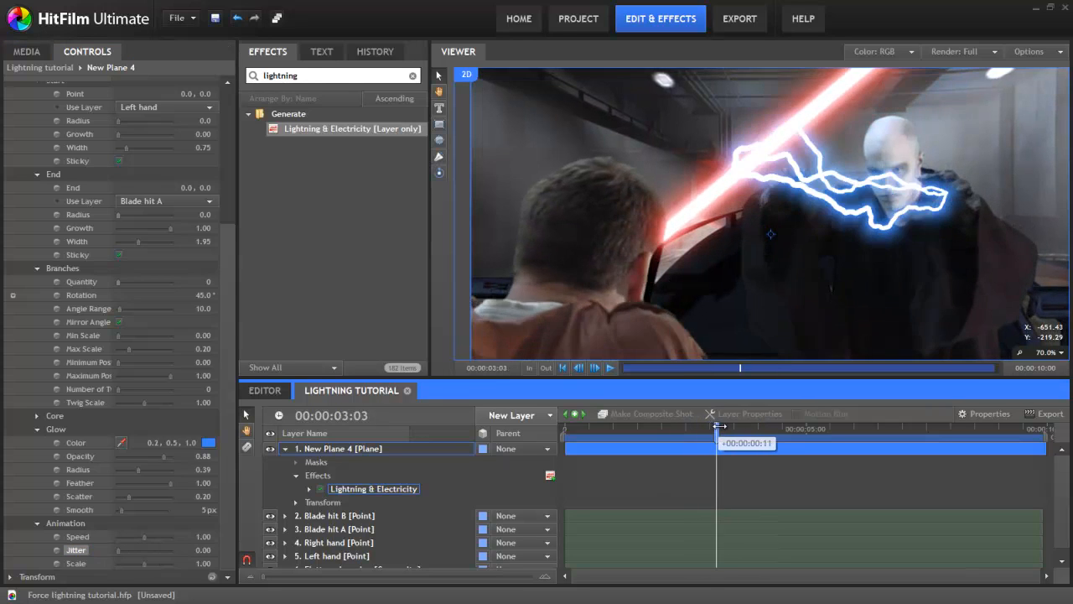
{"action": "left_click_drag", "start_coordinate": [718, 426], "coordinate": [746, 425]}
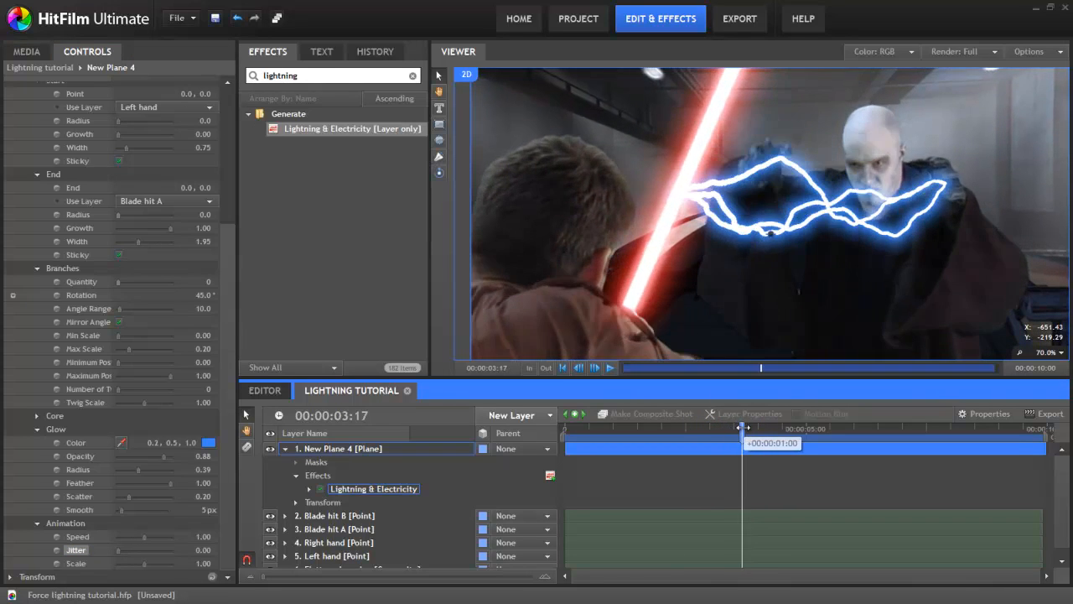
{"action": "left_click_drag", "start_coordinate": [762, 428], "coordinate": [780, 427]}
{"action": "type", "text": "Right"}
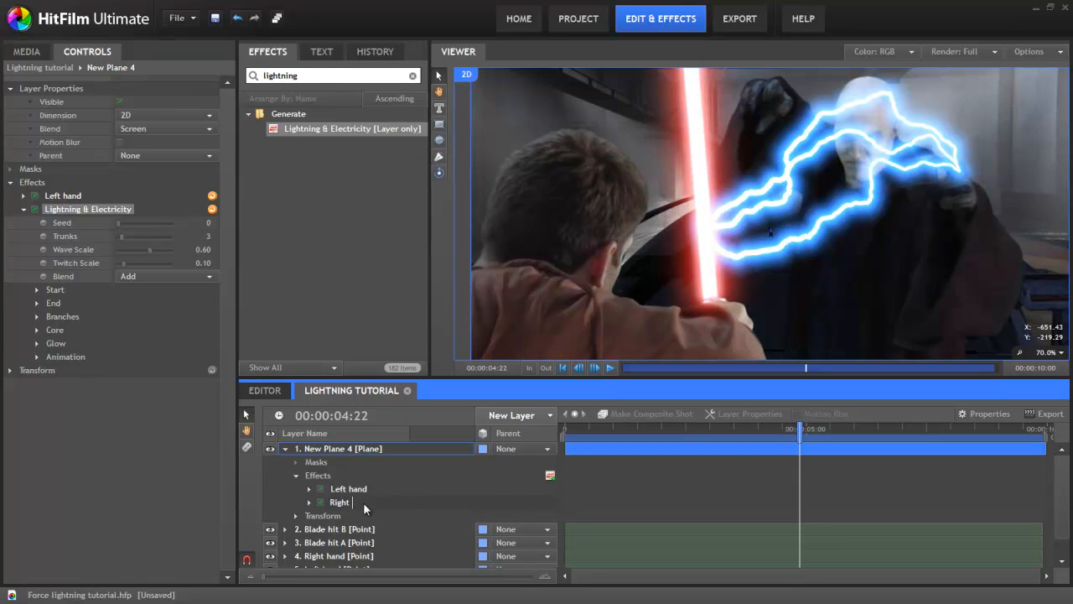
Rename the duplicate bolt Right hand, start it from the Right hand point, and preview both bolts.
{"action": "left_click", "coordinate": [339, 502]}
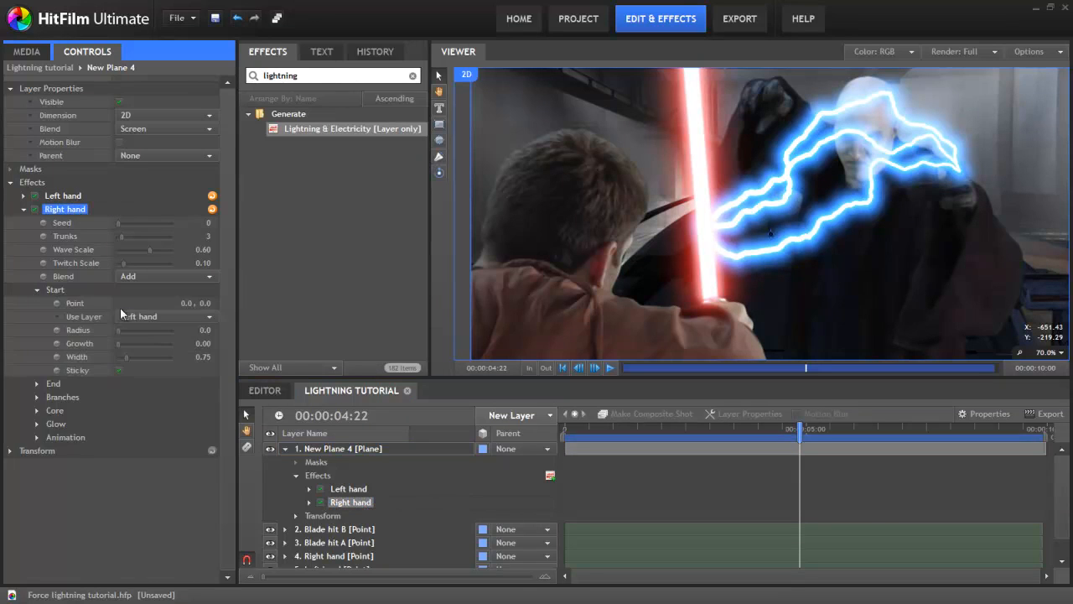
{"action": "left_click", "coordinate": [84, 315]}
{"action": "type", "text": "2700"}
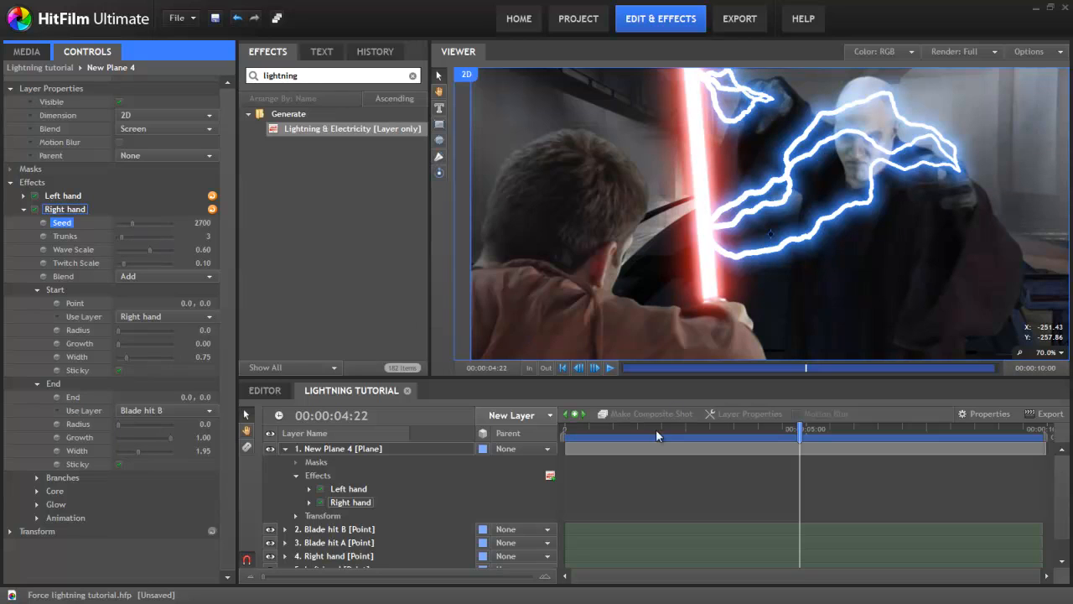
{"action": "left_click_drag", "start_coordinate": [803, 430], "coordinate": [698, 429]}
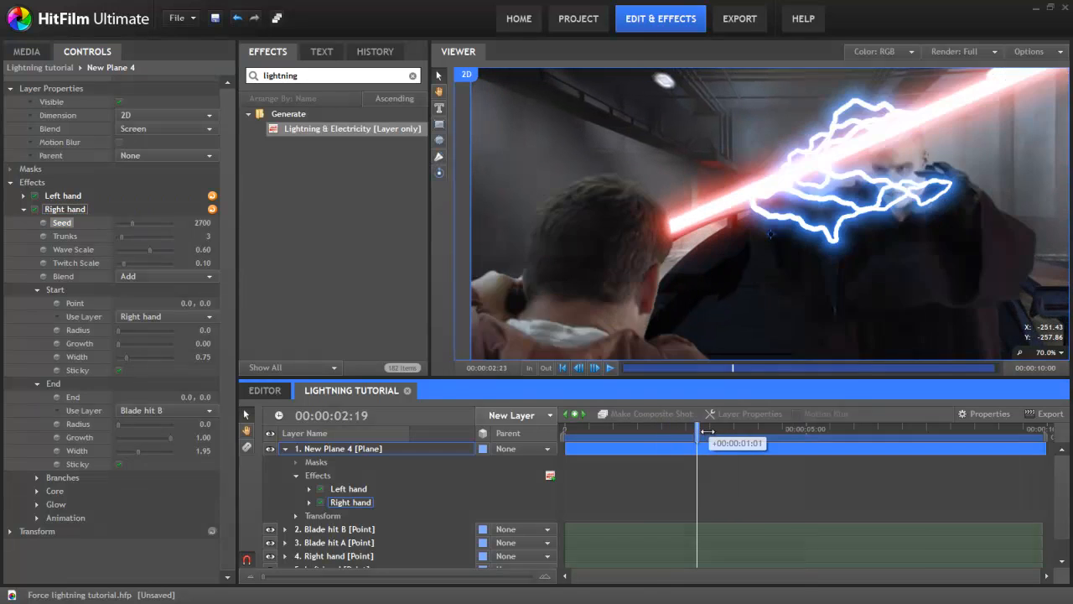
{"action": "left_click_drag", "start_coordinate": [701, 442], "coordinate": [757, 443]}
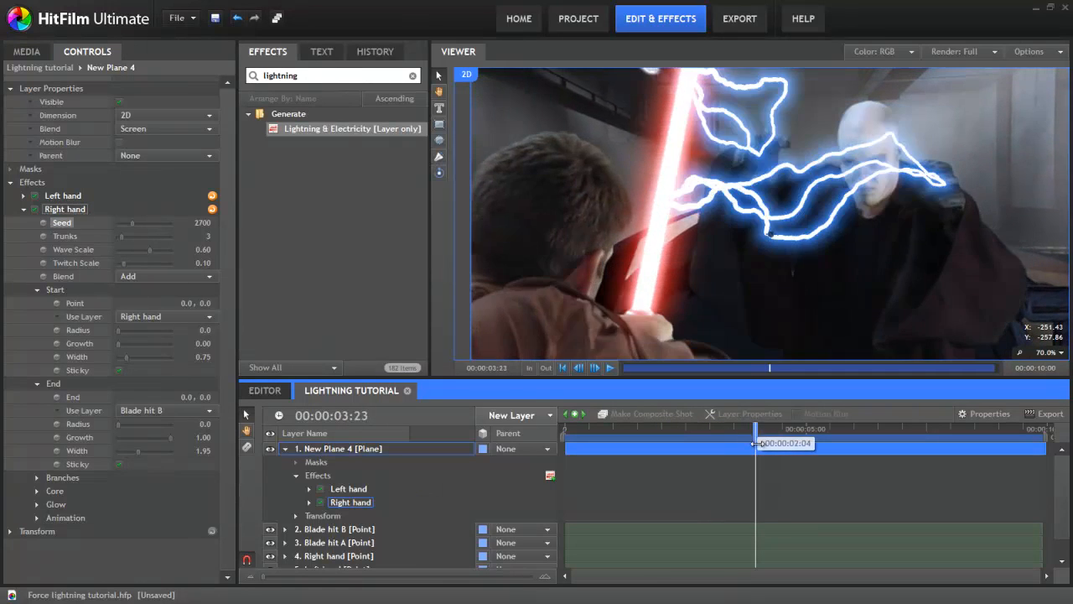
{"action": "left_click_drag", "start_coordinate": [755, 443], "coordinate": [805, 442]}
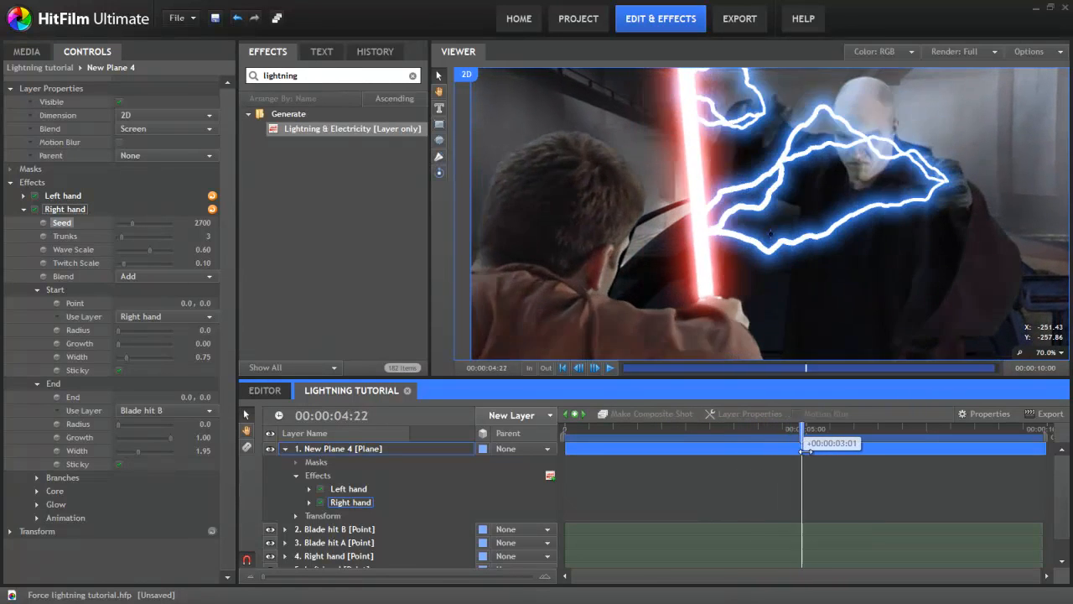
{"action": "left_click_drag", "start_coordinate": [805, 449], "coordinate": [828, 450]}
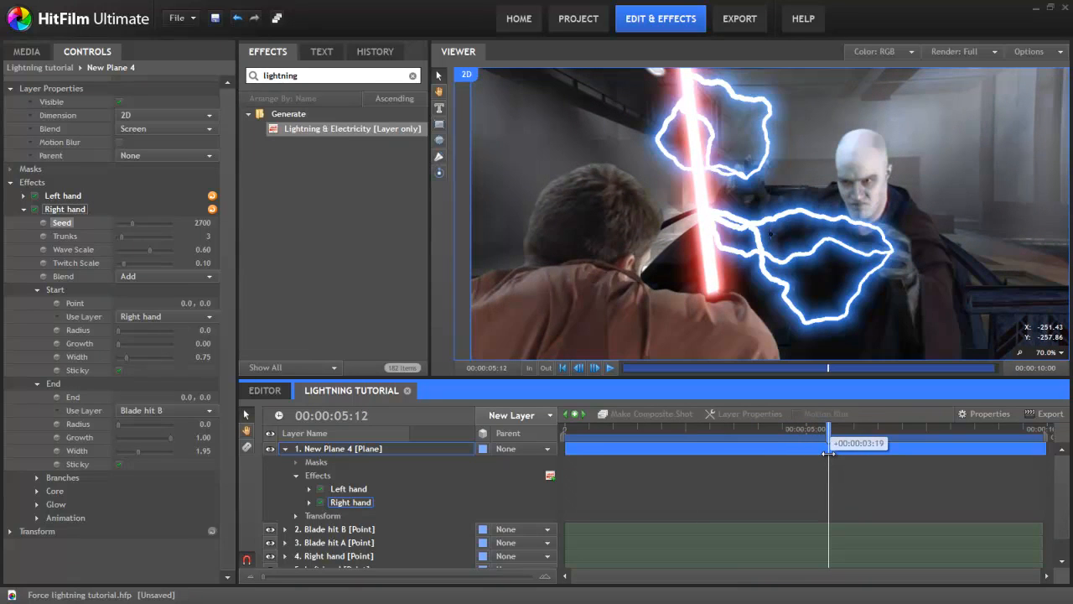
Narrow the Left hand bolt's end width to 0.1.
{"action": "left_click", "coordinate": [62, 195]}
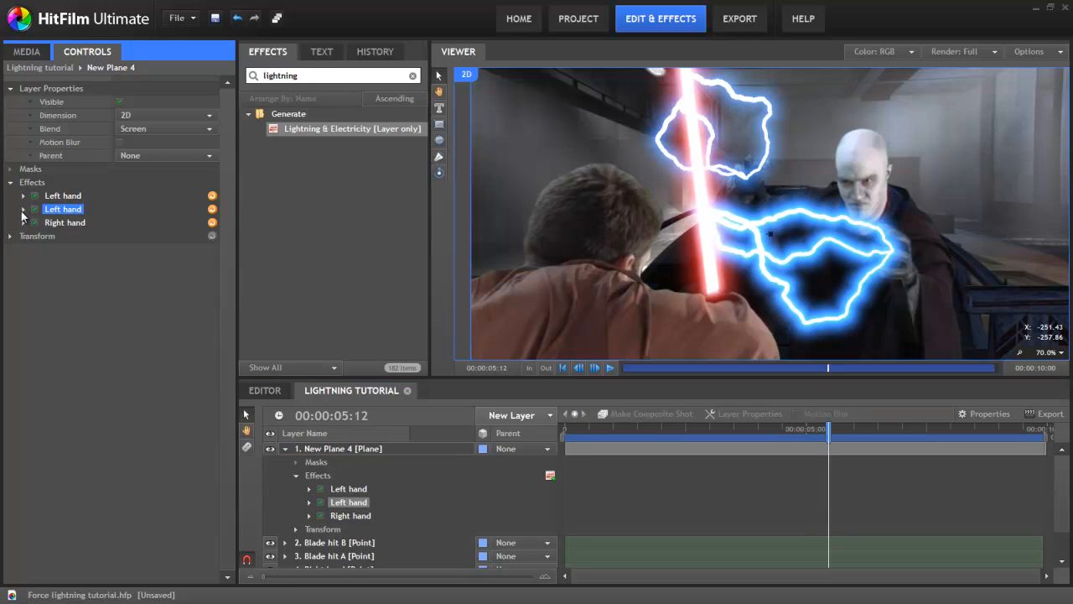
{"action": "left_click", "coordinate": [23, 208]}
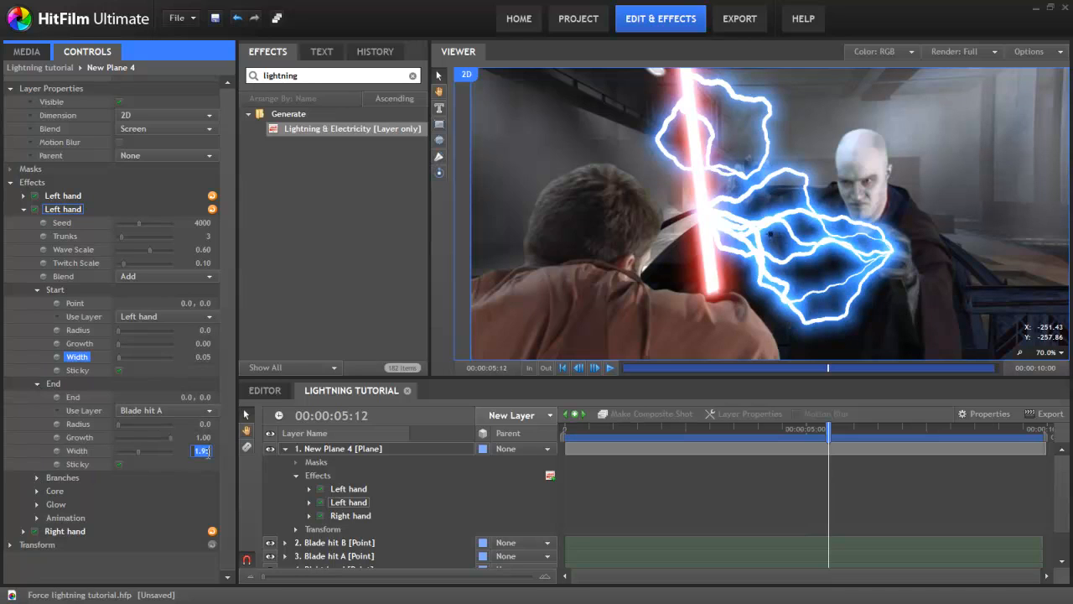
{"action": "type", "text": "0.1"}
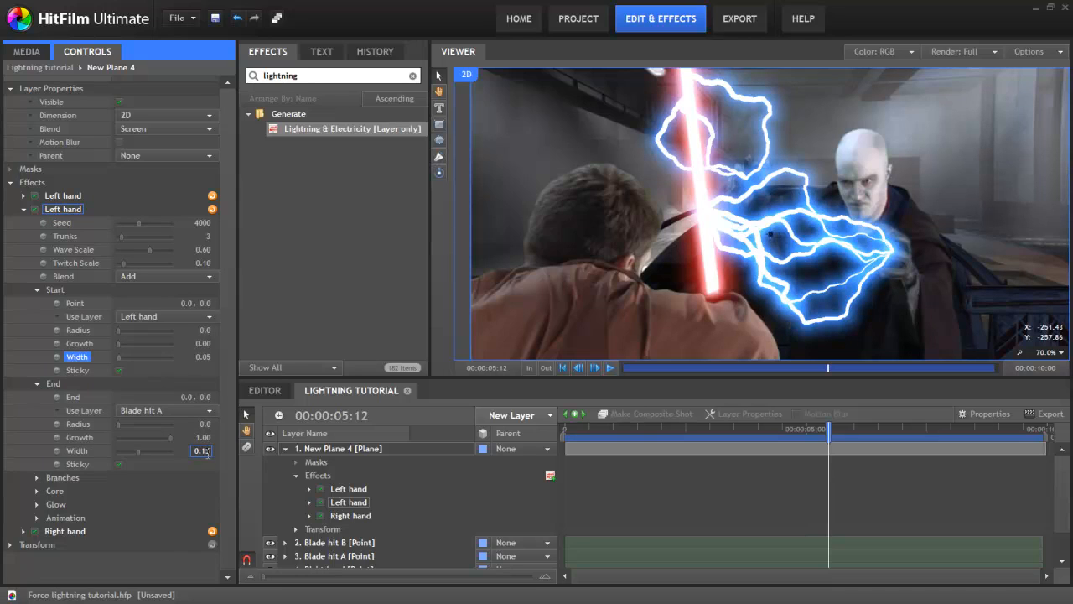
Scrub the shot to check the lightning and expand the duplicated Right hand effect's settings.
{"action": "left_click_drag", "start_coordinate": [829, 428], "coordinate": [714, 427]}
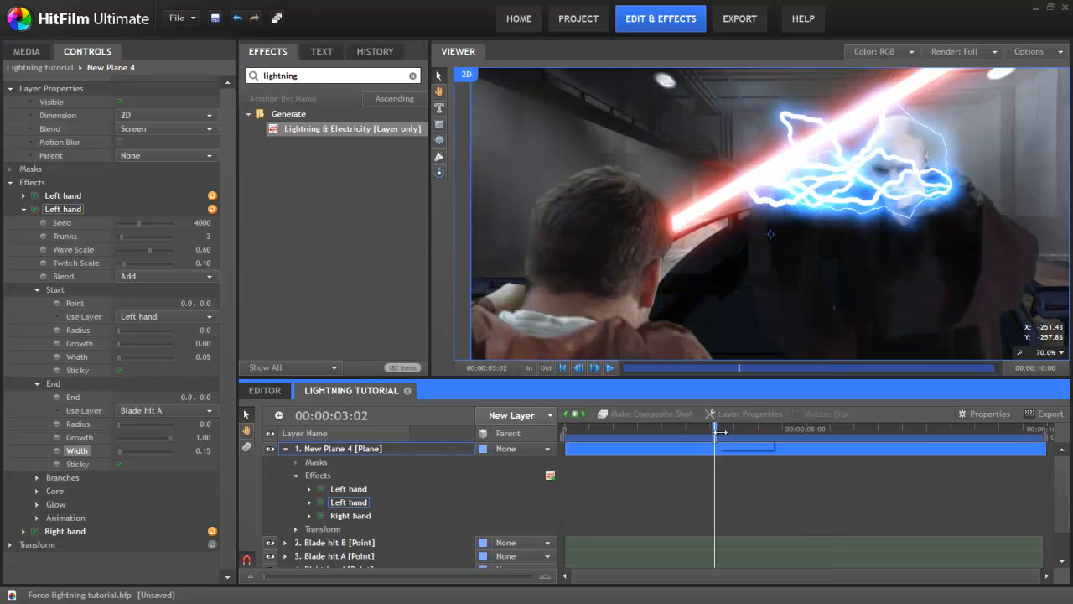
{"action": "left_click_drag", "start_coordinate": [715, 430], "coordinate": [757, 429]}
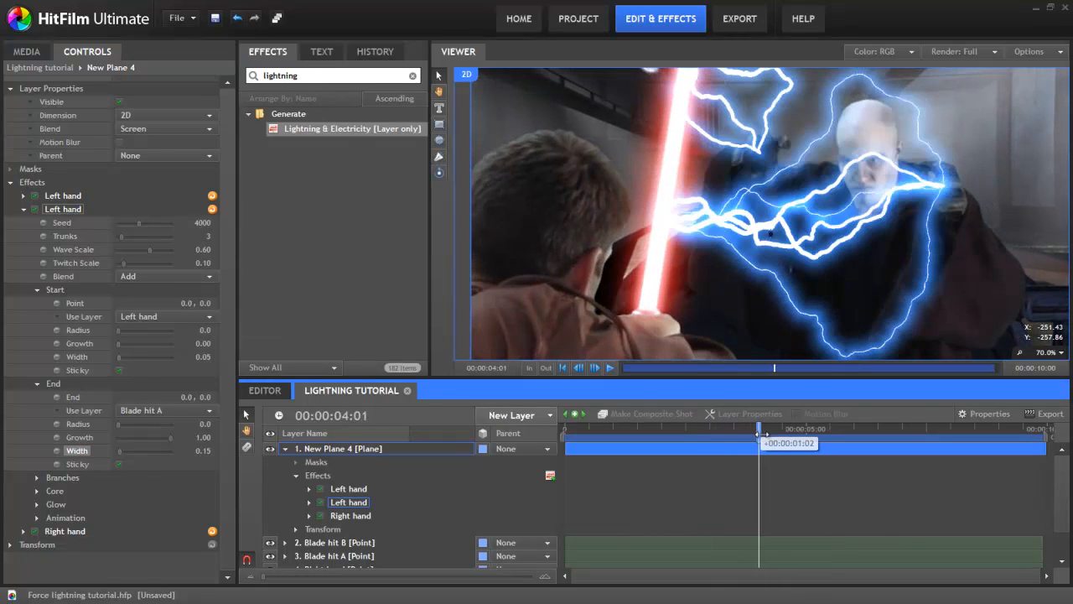
{"action": "left_click_drag", "start_coordinate": [758, 429], "coordinate": [782, 429]}
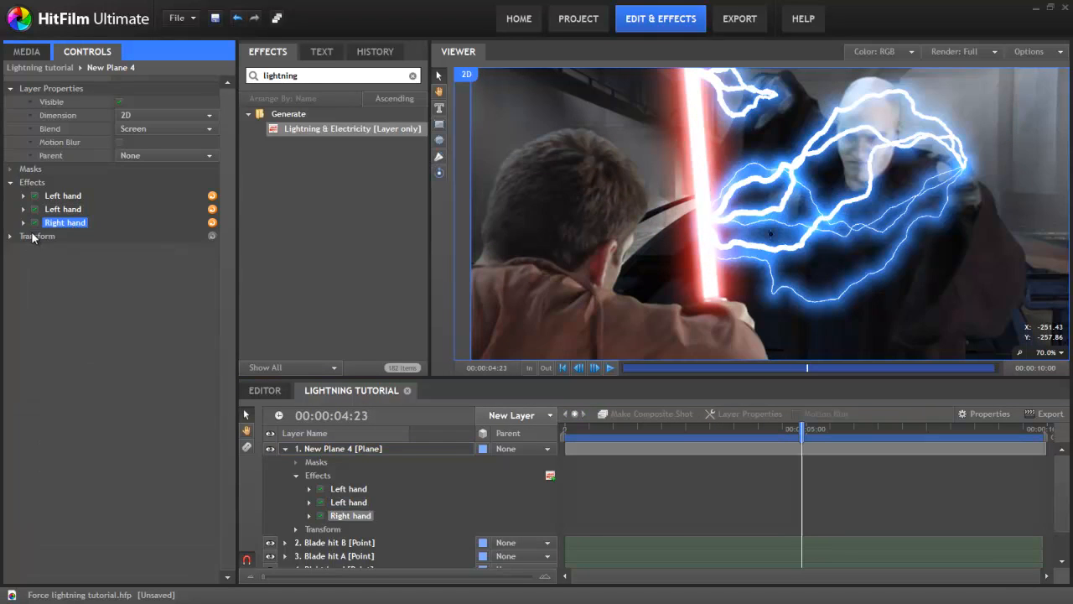
{"action": "left_click", "coordinate": [24, 222]}
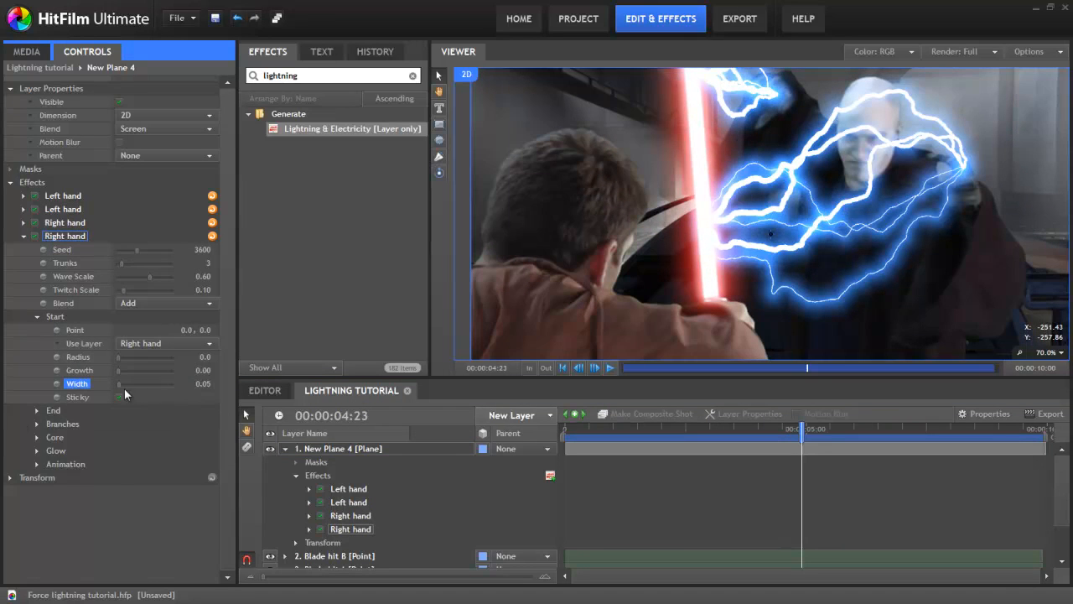
Set up the Deflection bolt from a fixed start point to Blade hit A and preview it.
{"action": "left_click", "coordinate": [23, 235]}
{"action": "type", "text": "Deflection"}
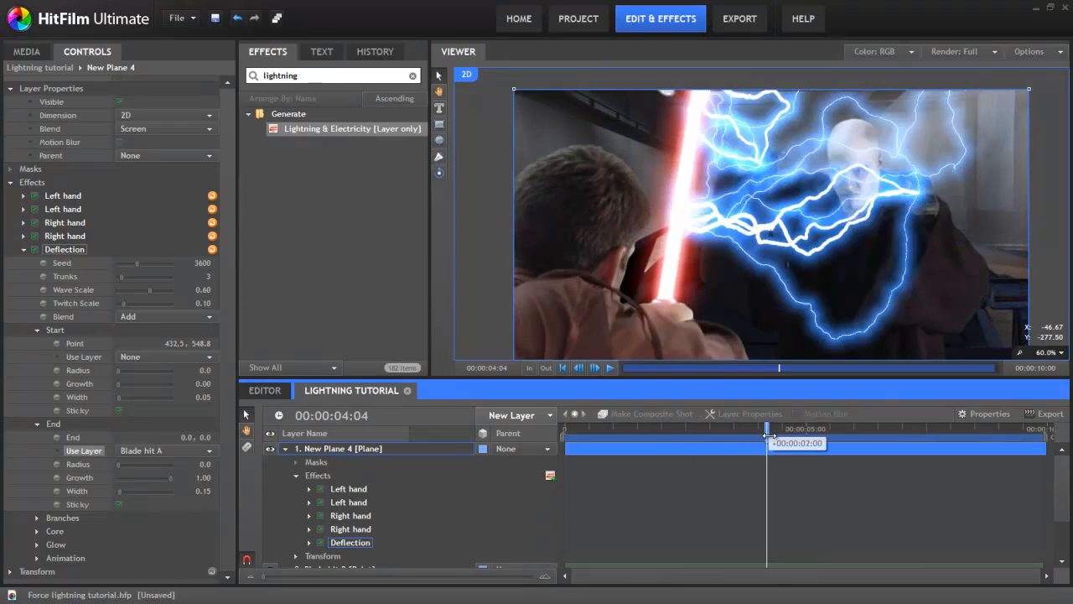
{"action": "left_click_drag", "start_coordinate": [769, 429], "coordinate": [813, 429]}
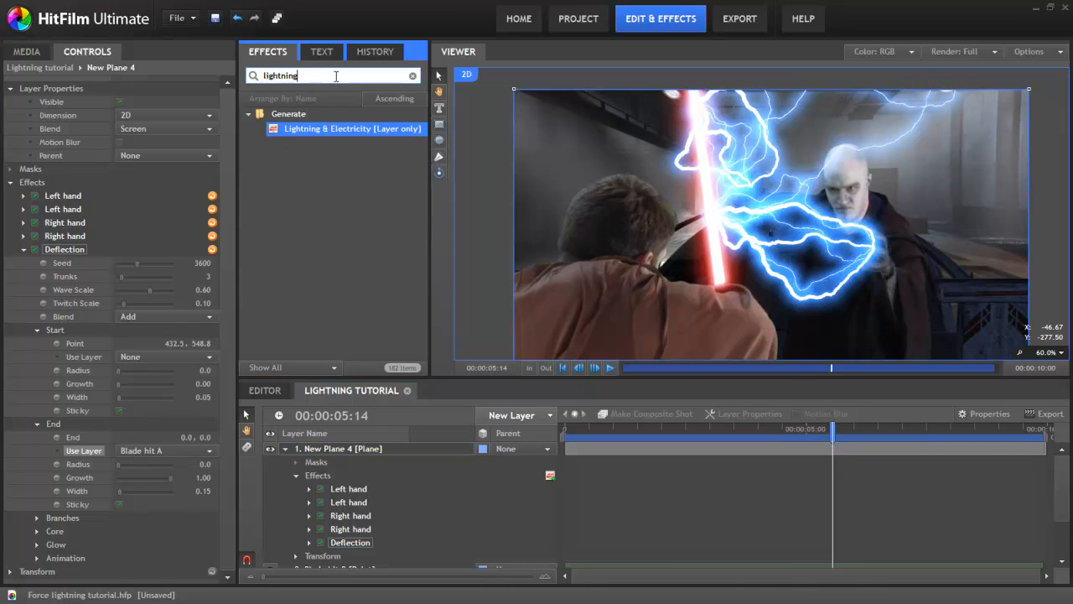
Search the effects for Zoom Blur to add it to the lightning plane with strength 7.
{"action": "type", "text": "zoom"}
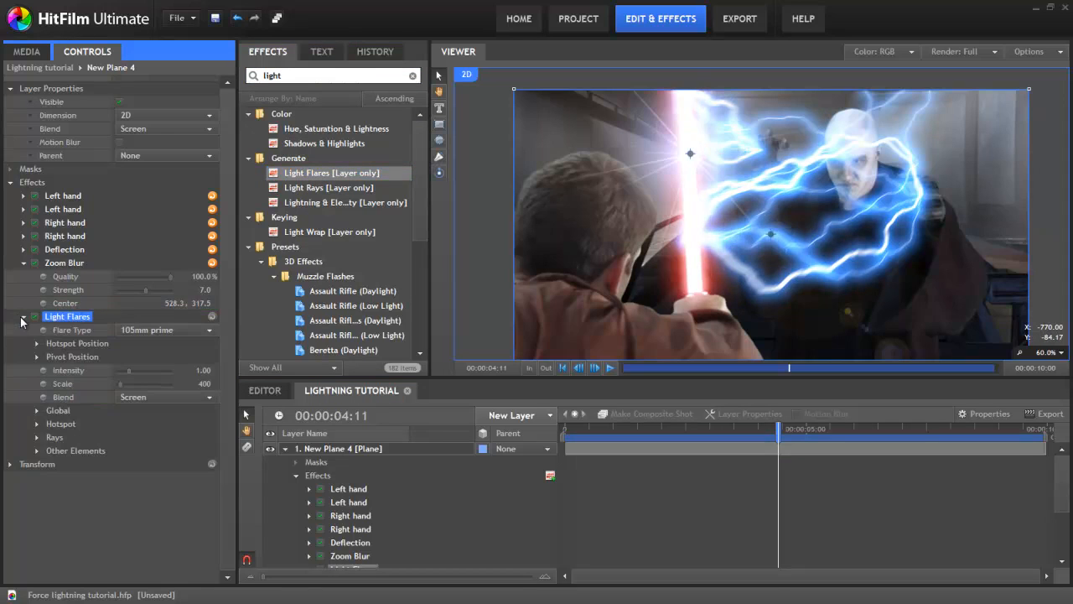
Make the flare a Flashlight LED type with its hotspot using the Left hand tracked layer.
{"action": "left_click", "coordinate": [164, 329]}
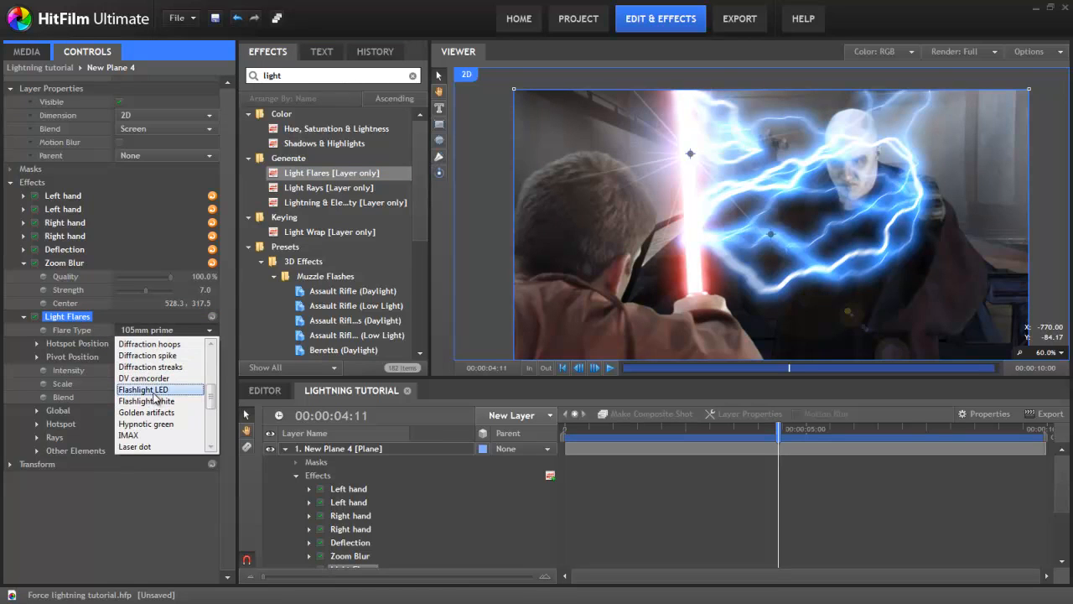
{"action": "left_click", "coordinate": [142, 389]}
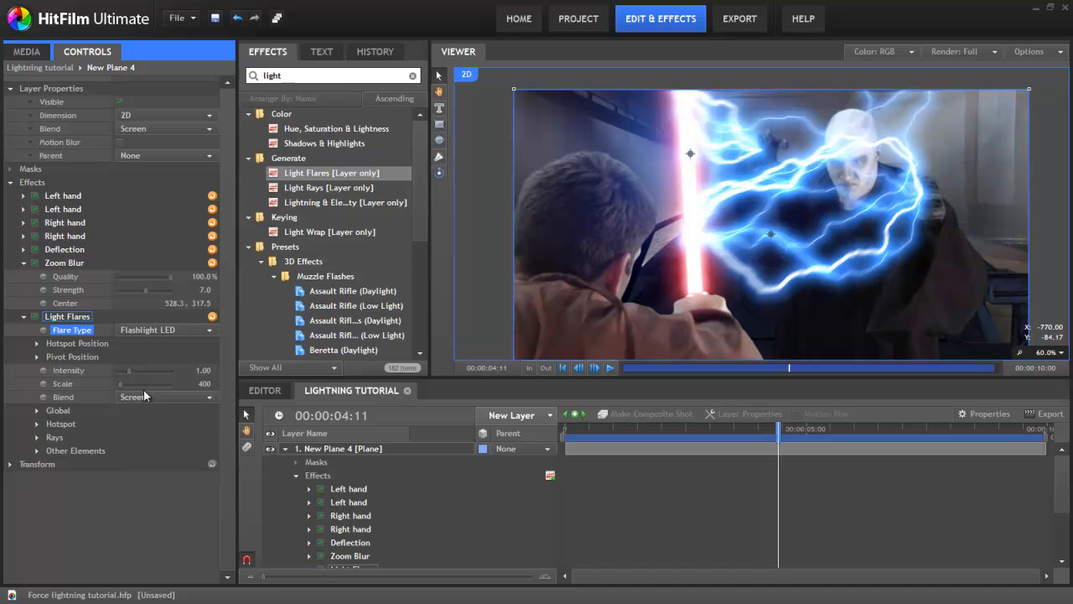
{"action": "left_click", "coordinate": [37, 342]}
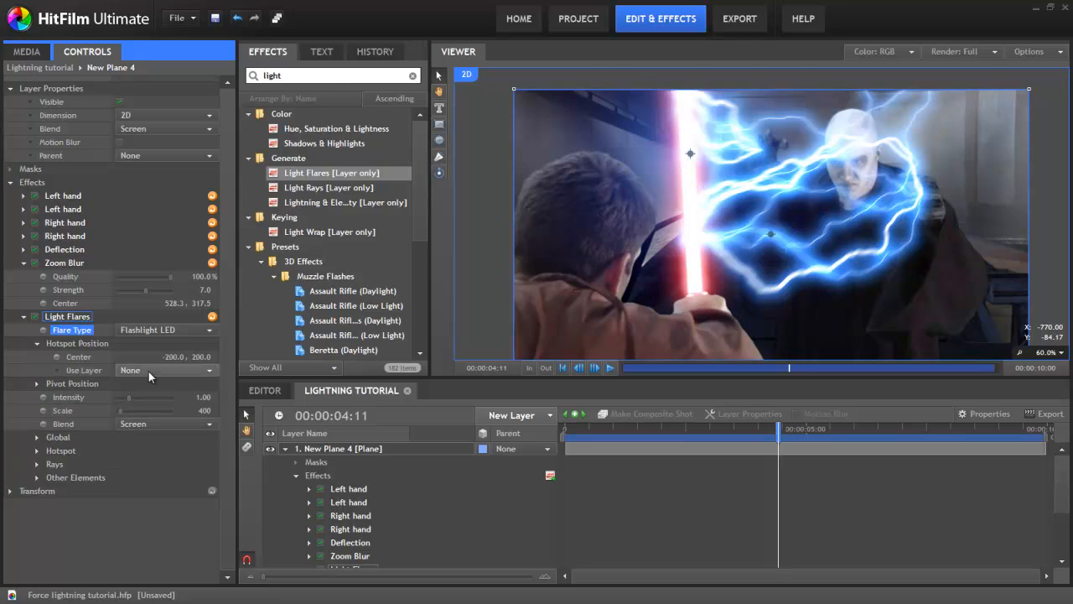
{"action": "left_click", "coordinate": [165, 370]}
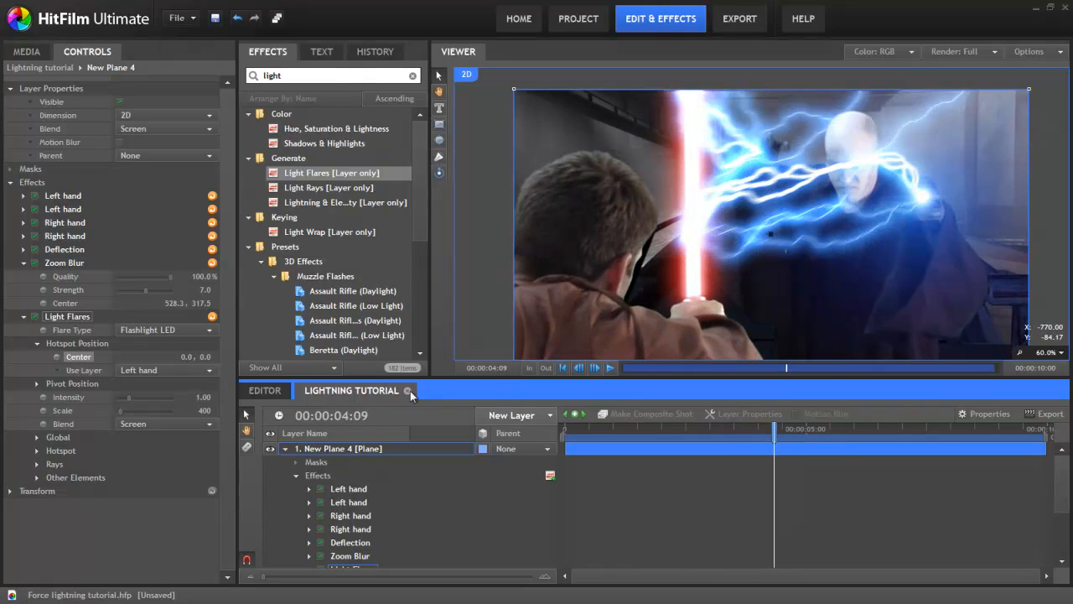
{"action": "left_click", "coordinate": [36, 449]}
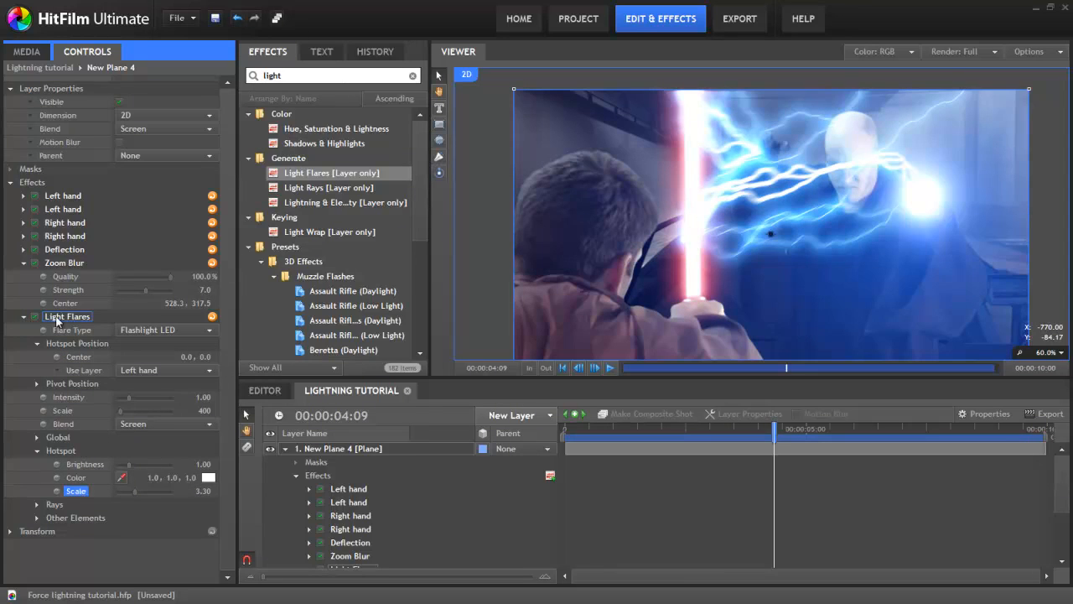
Duplicate the Light Flares effect and anchor the copy's hotspot to the Right hand point.
{"action": "left_click", "coordinate": [23, 315]}
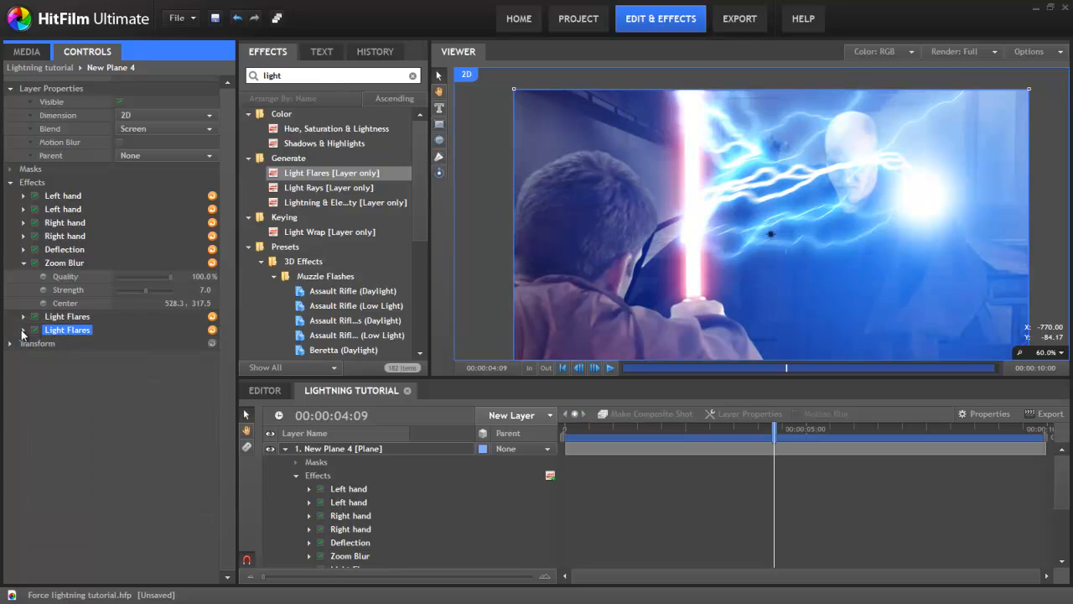
{"action": "left_click", "coordinate": [23, 329]}
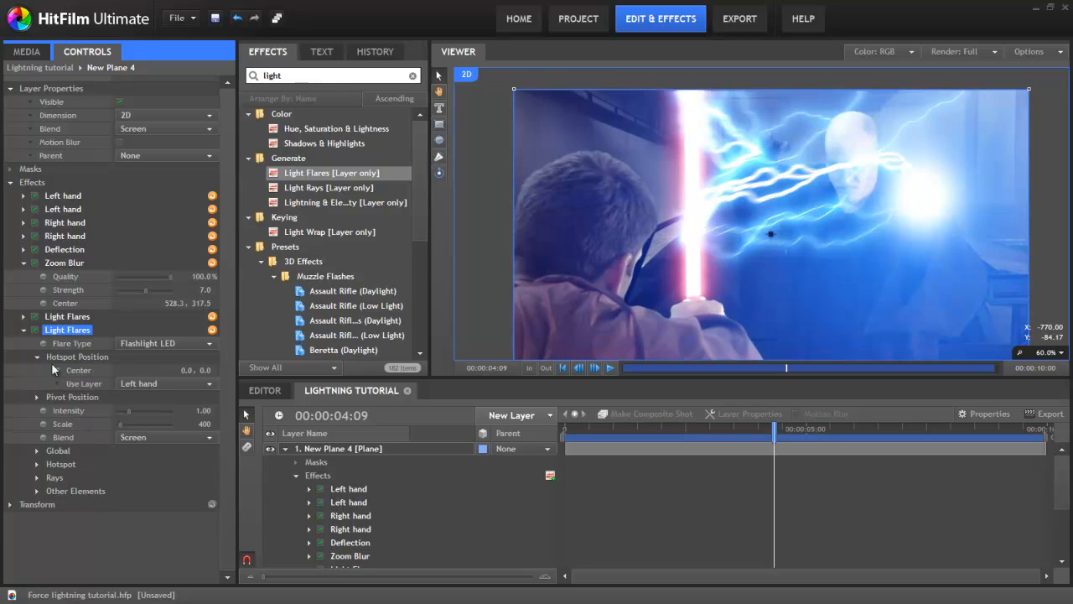
{"action": "left_click", "coordinate": [165, 382]}
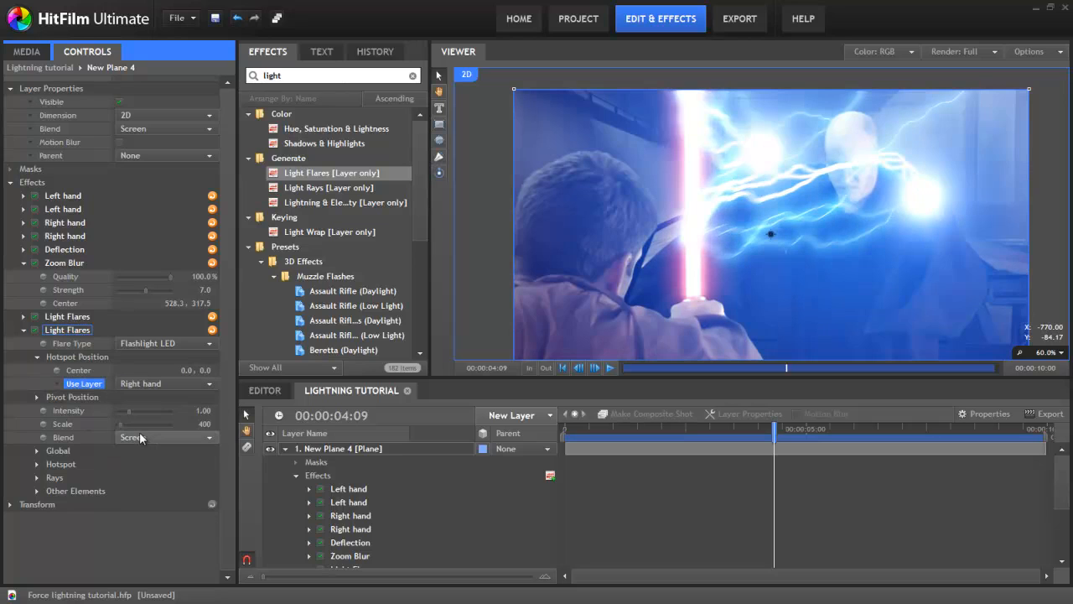
Add further flare copies anchored to Blade hit A, giving four flares in total.
{"action": "scroll", "scroll_direction": "down", "scroll_amount": 3}
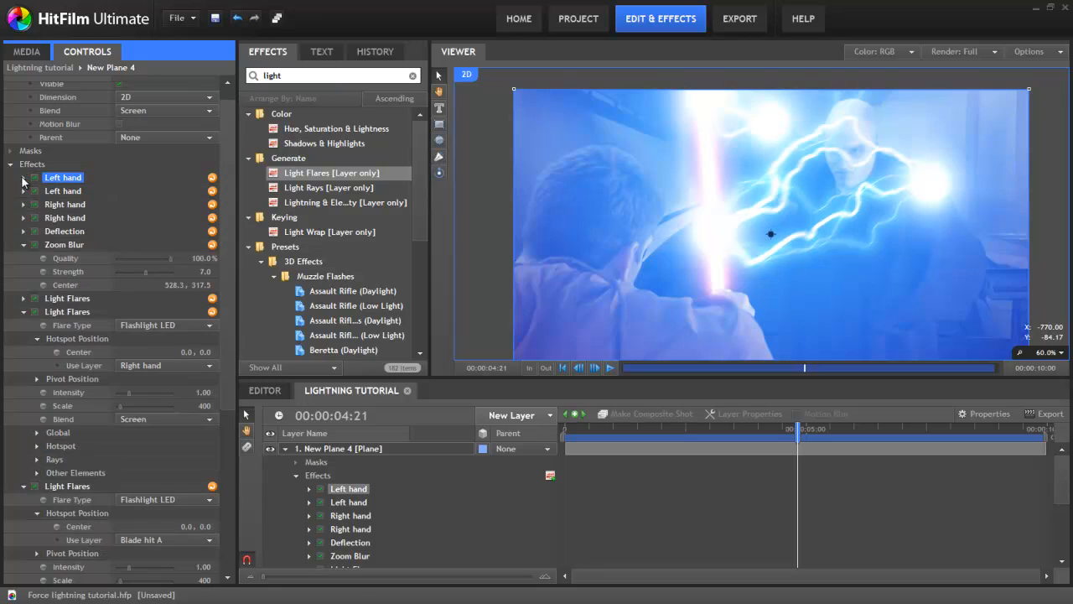
{"action": "left_click", "coordinate": [64, 204]}
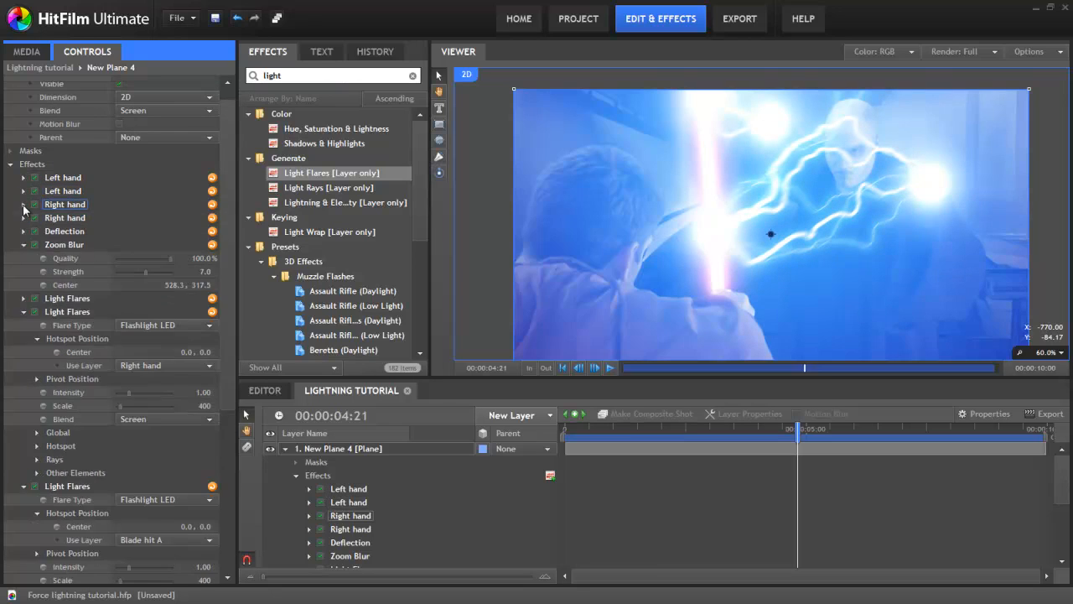
{"action": "scroll", "scroll_direction": "down", "scroll_amount": 3}
{"action": "type", "text": "flicker"}
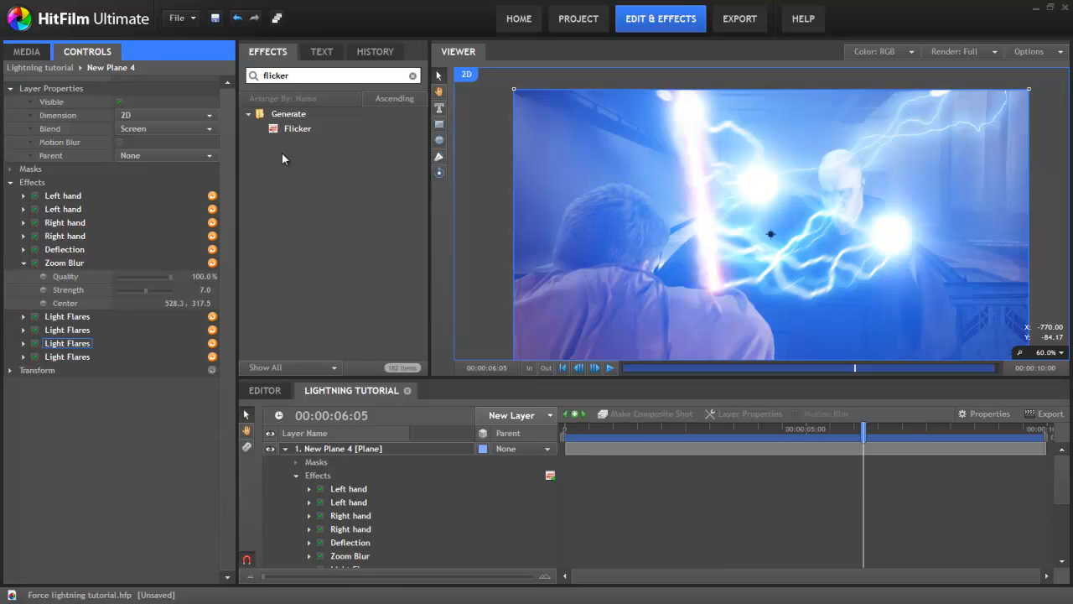
Apply the Flicker effect to the New Plane 4 lightning layer and preview a later frame.
{"action": "left_click", "coordinate": [298, 128]}
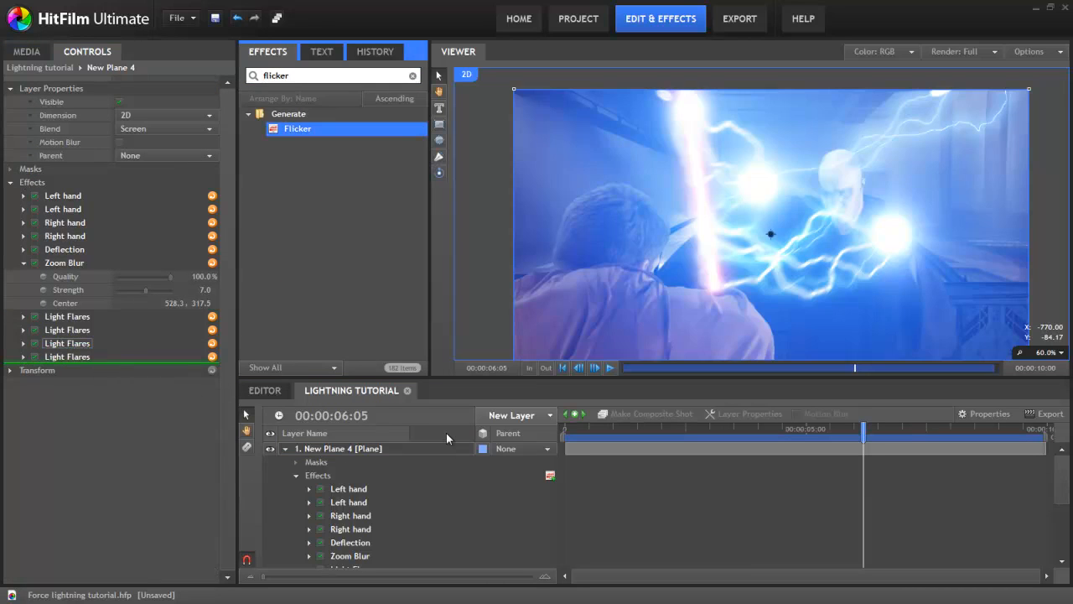
{"action": "left_click_drag", "start_coordinate": [863, 430], "coordinate": [715, 429]}
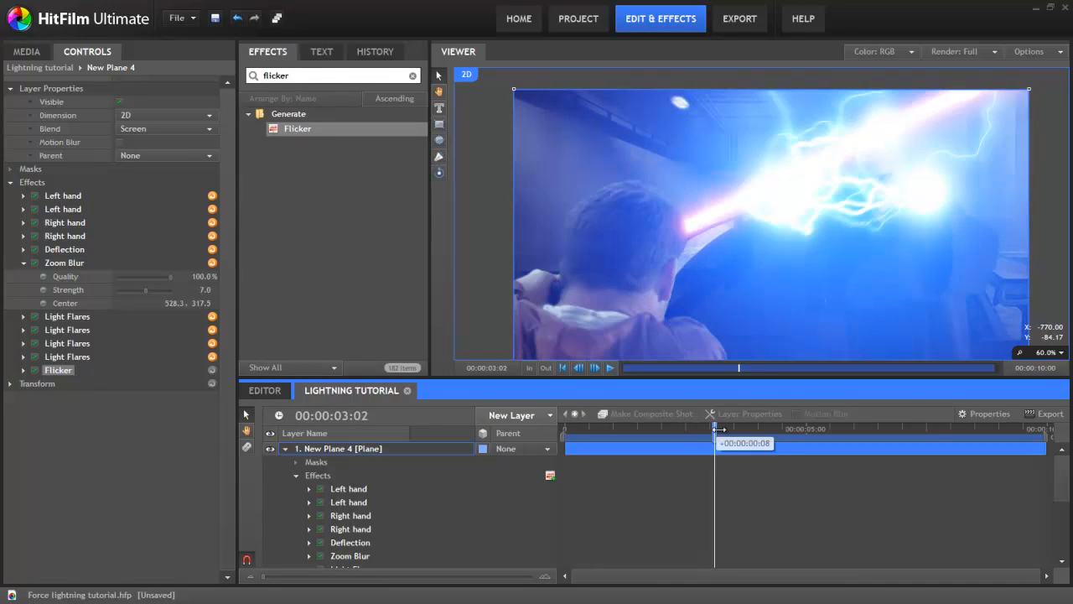
{"action": "left_click_drag", "start_coordinate": [718, 428], "coordinate": [751, 427]}
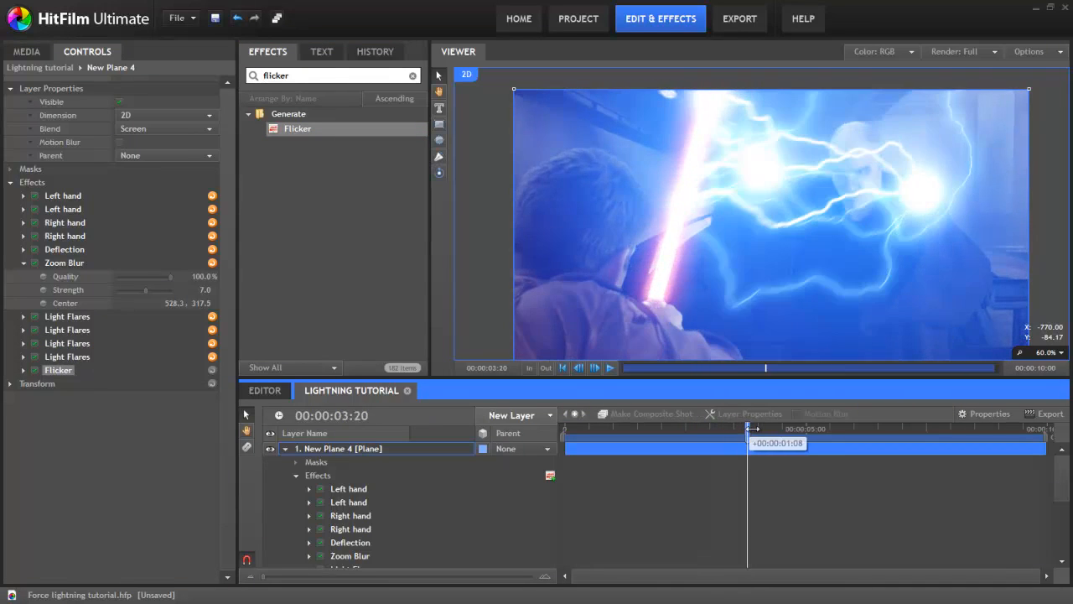